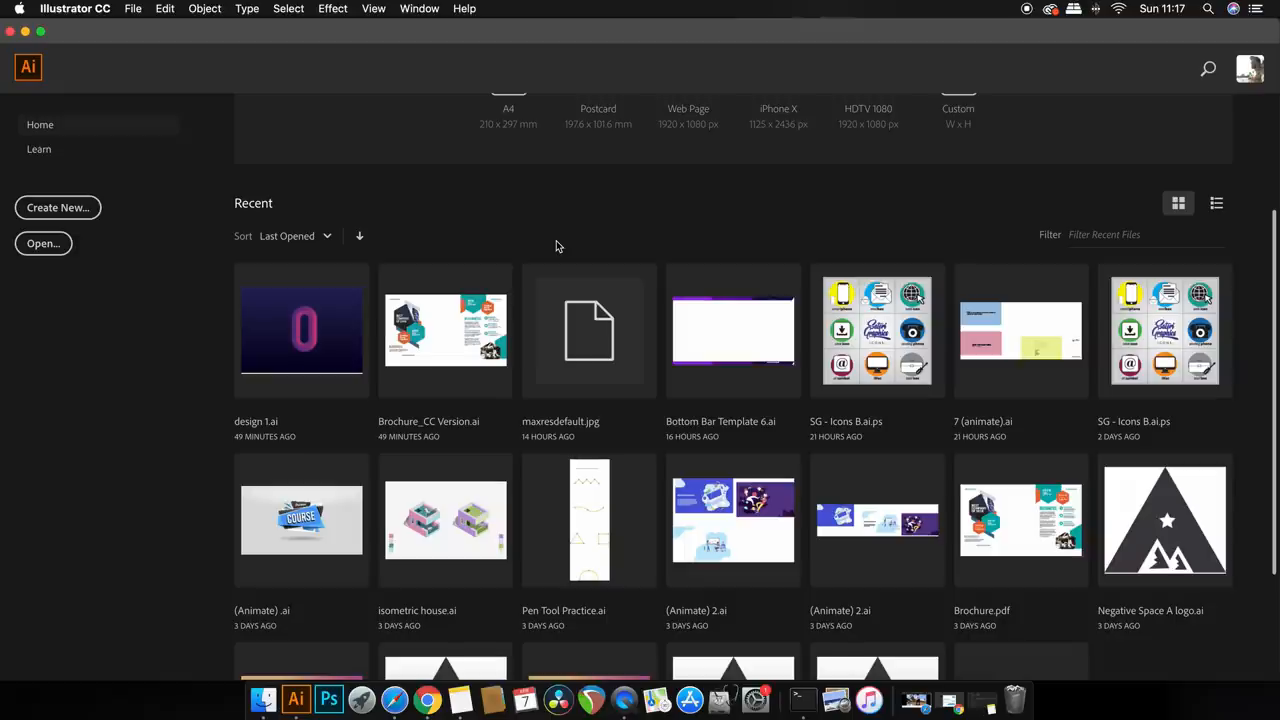
Step: Start a new document from the File menu to reach the document presets
click(136, 8)
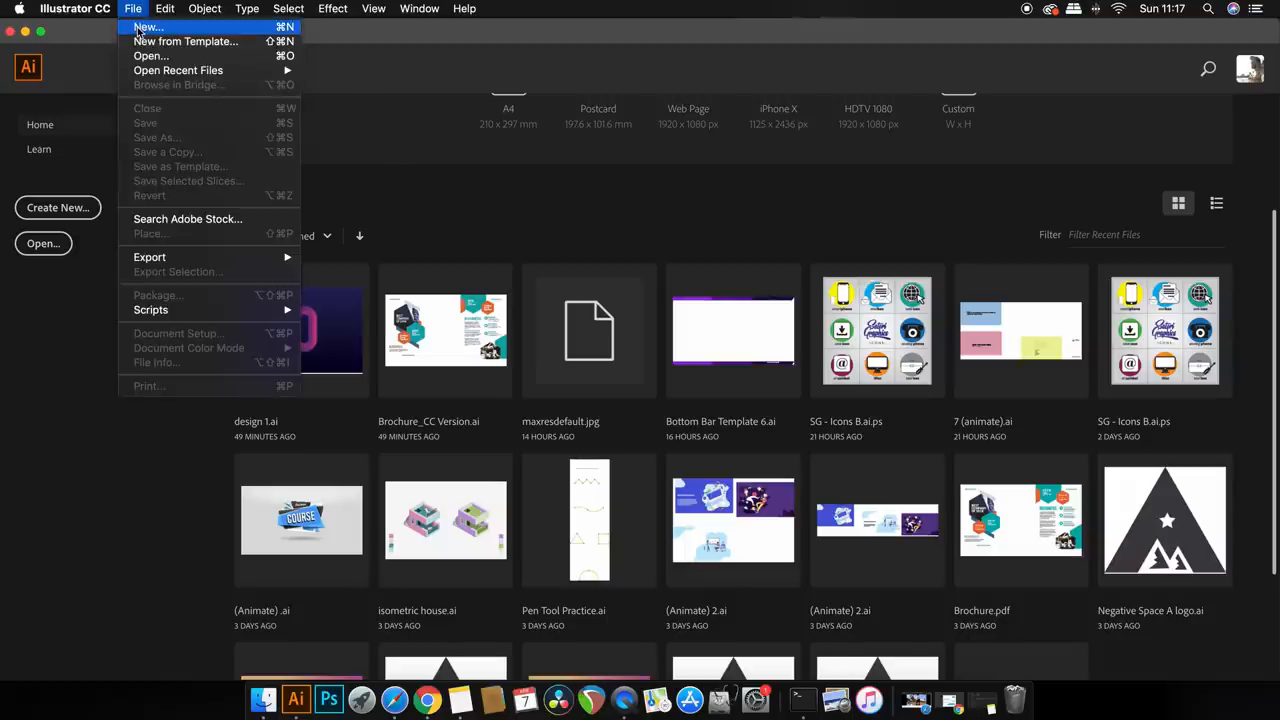
click(148, 28)
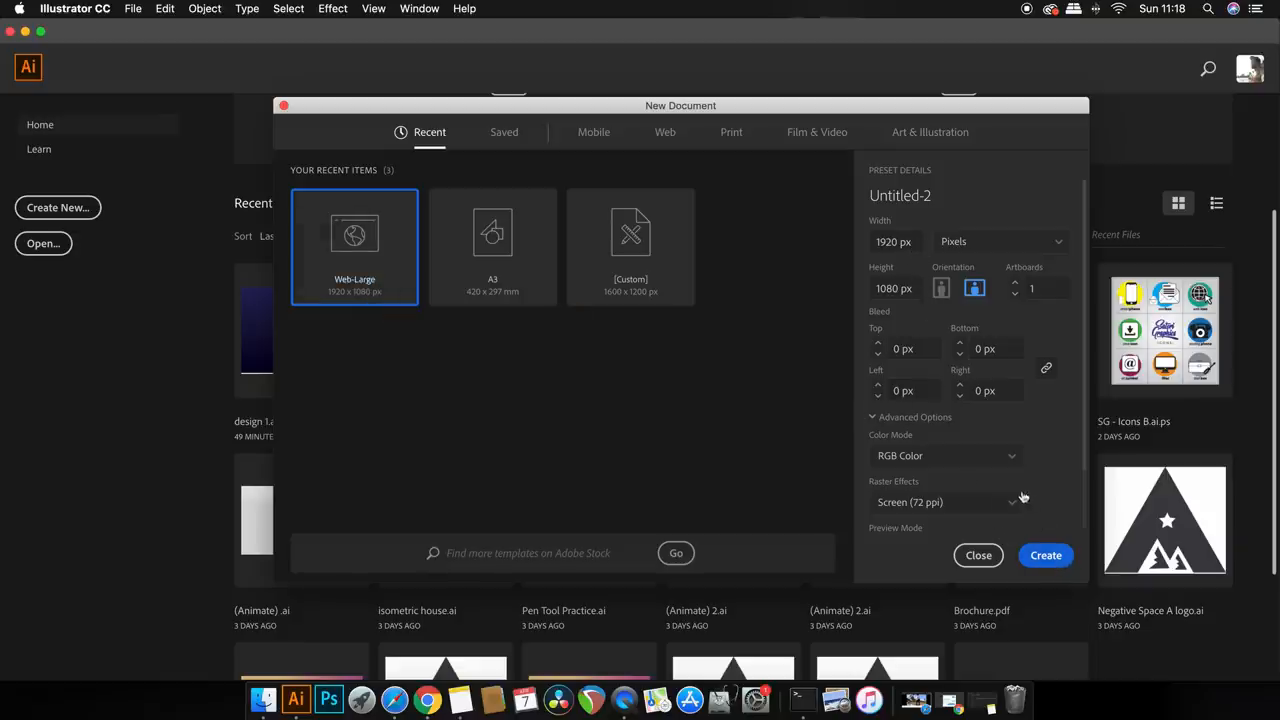
mouse_move(1044, 556)
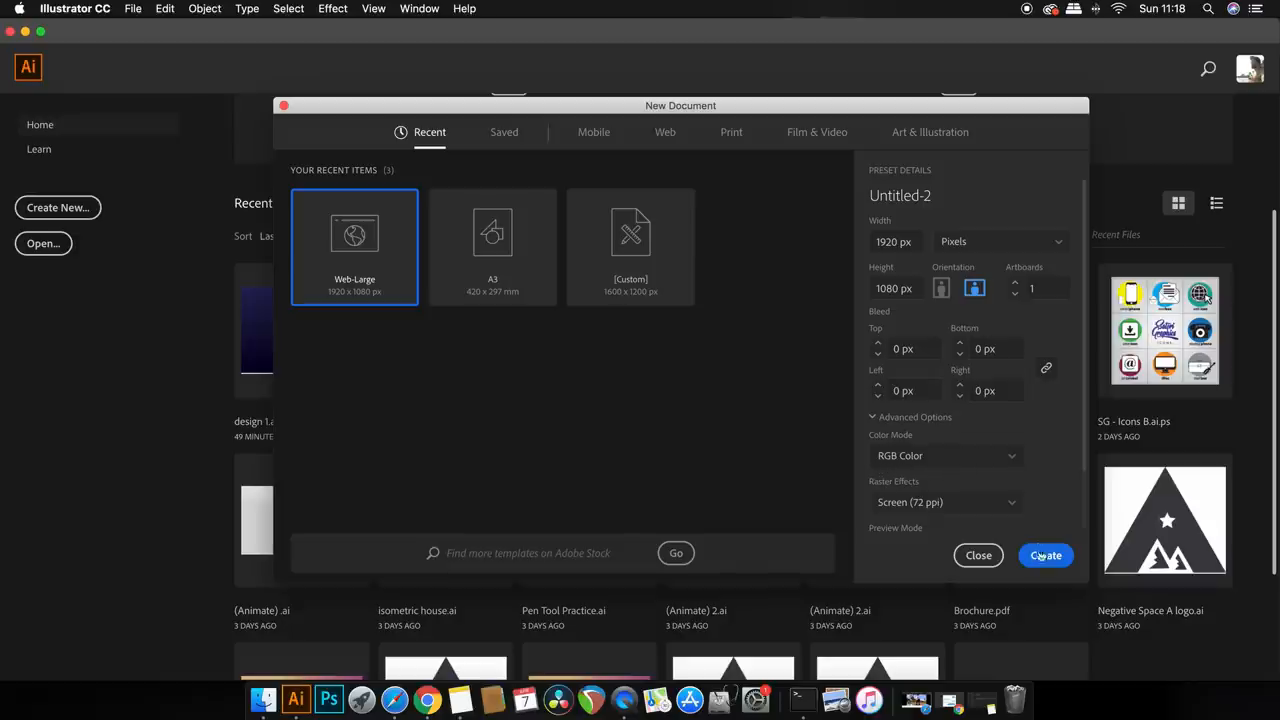
Step: Create the blank 1920 × 1080 px RGB document Untitled-2
click(1044, 556)
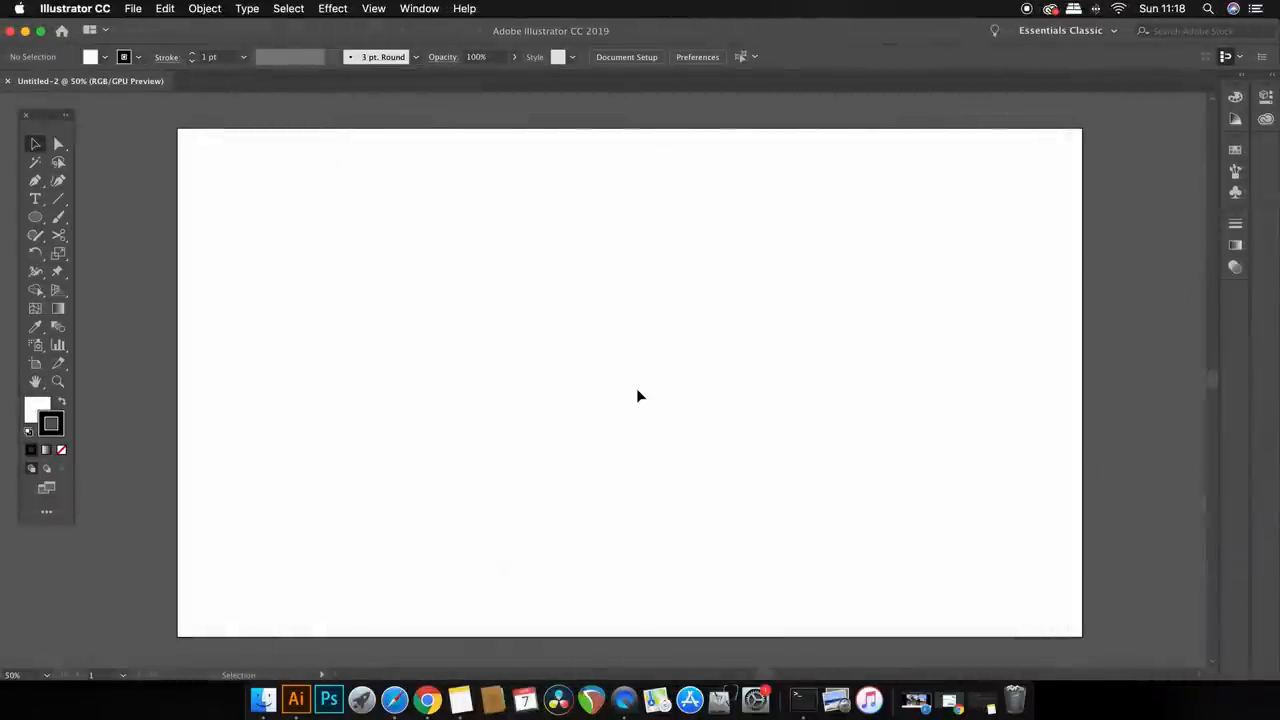
mouse_move(392, 380)
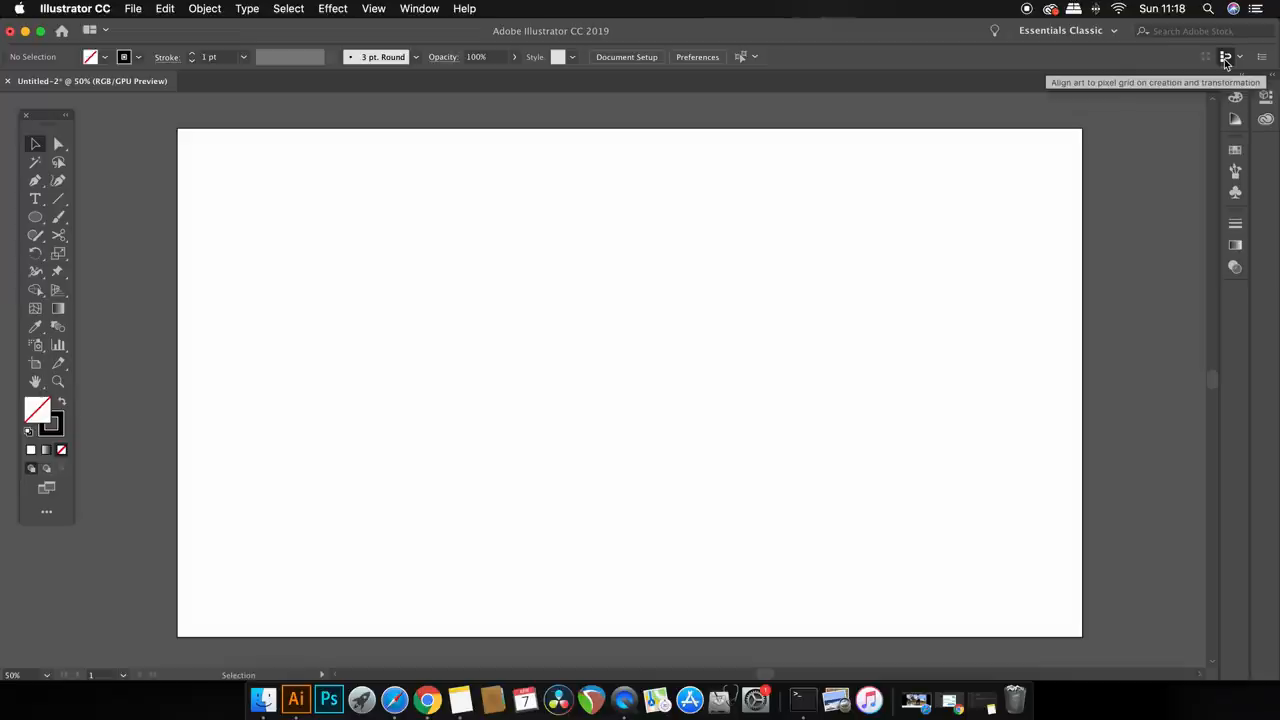
mouse_move(76, 8)
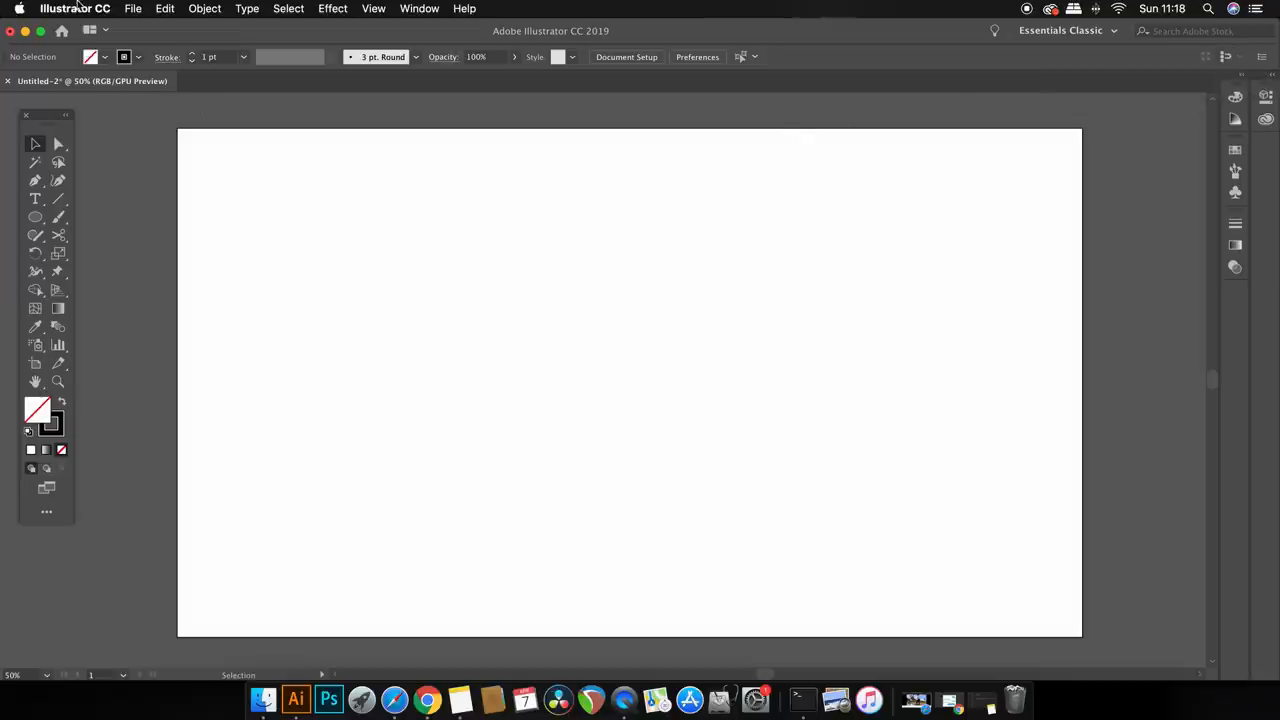
Step: Enable Construction Guides in the Smart Guides preferences and confirm
click(76, 8)
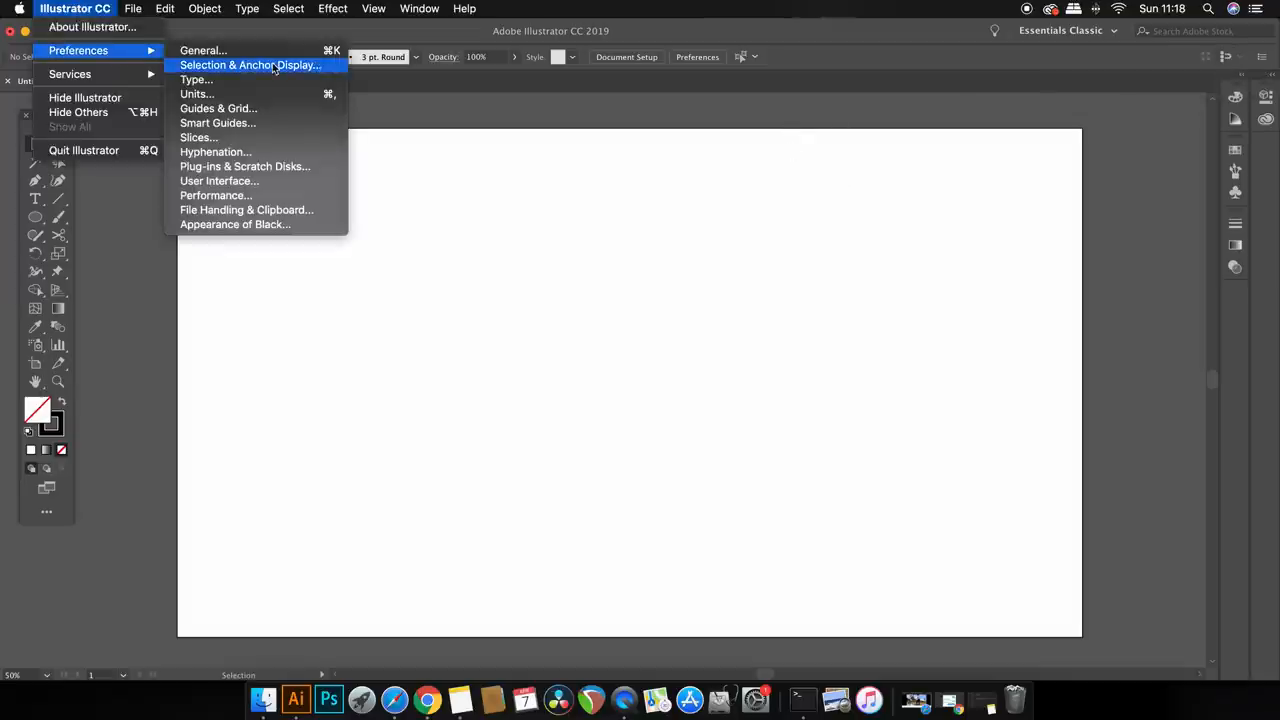
mouse_move(204, 50)
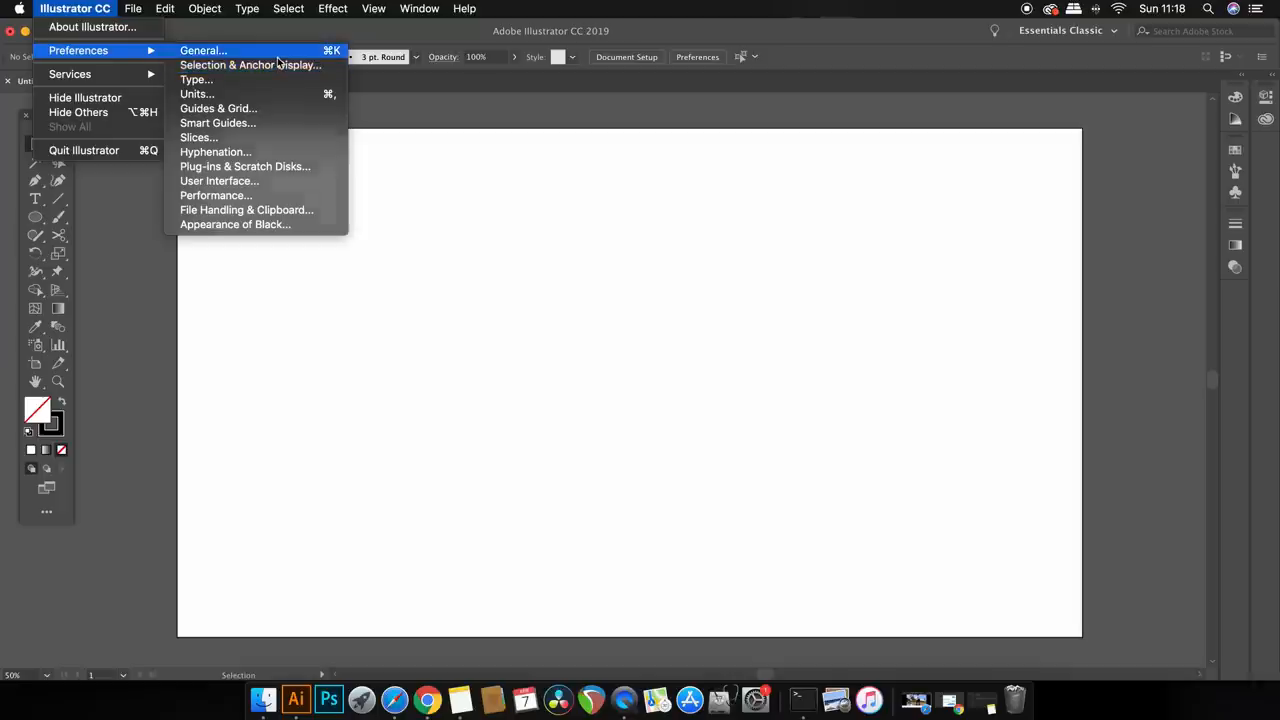
click(204, 50)
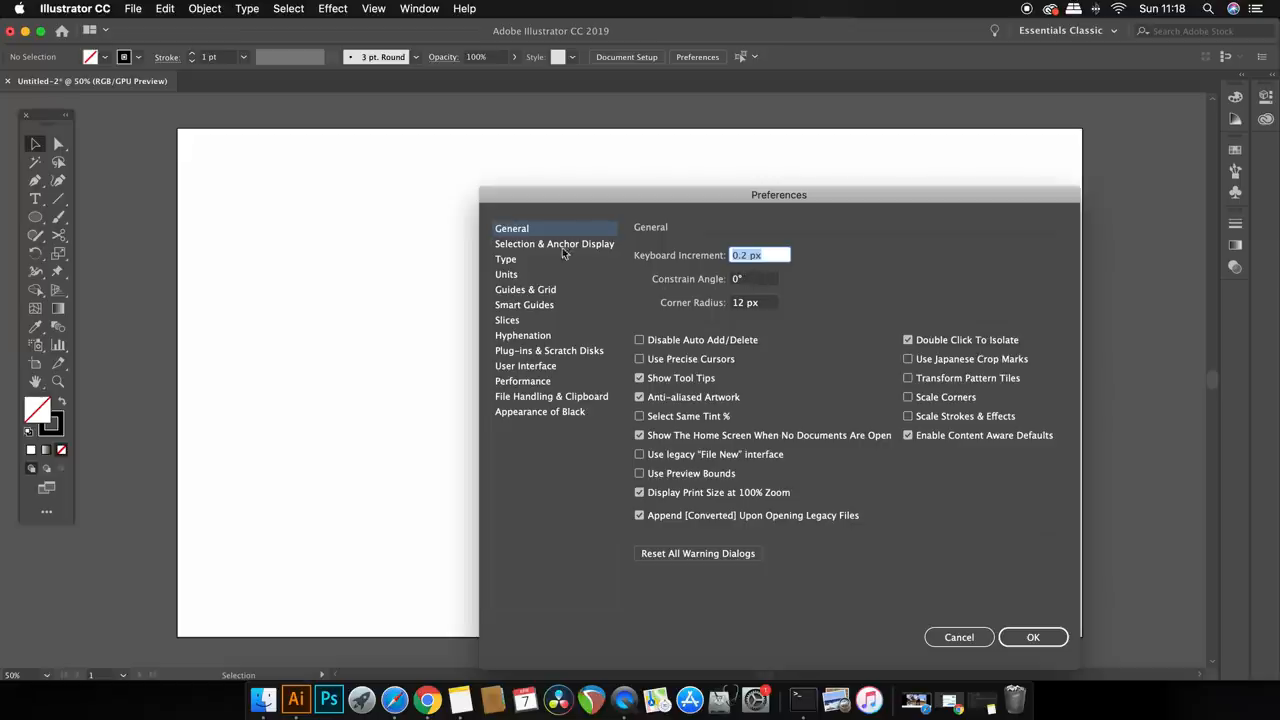
click(524, 304)
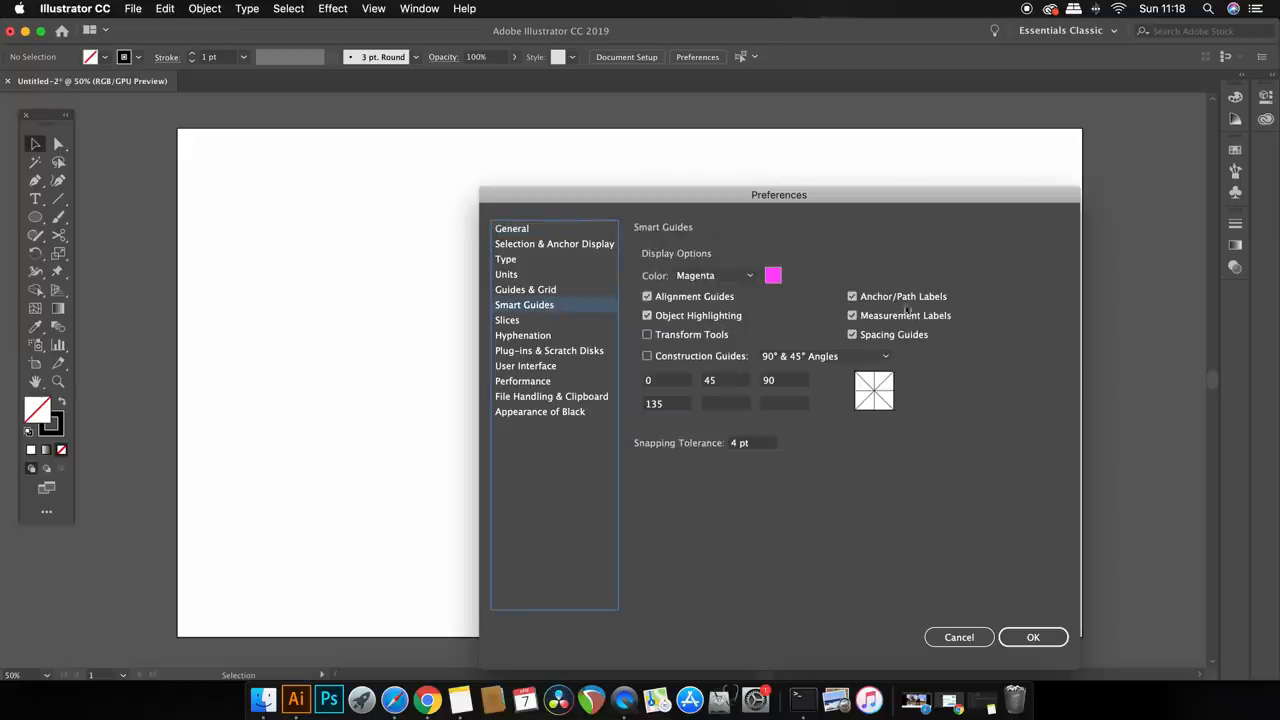
mouse_move(964, 348)
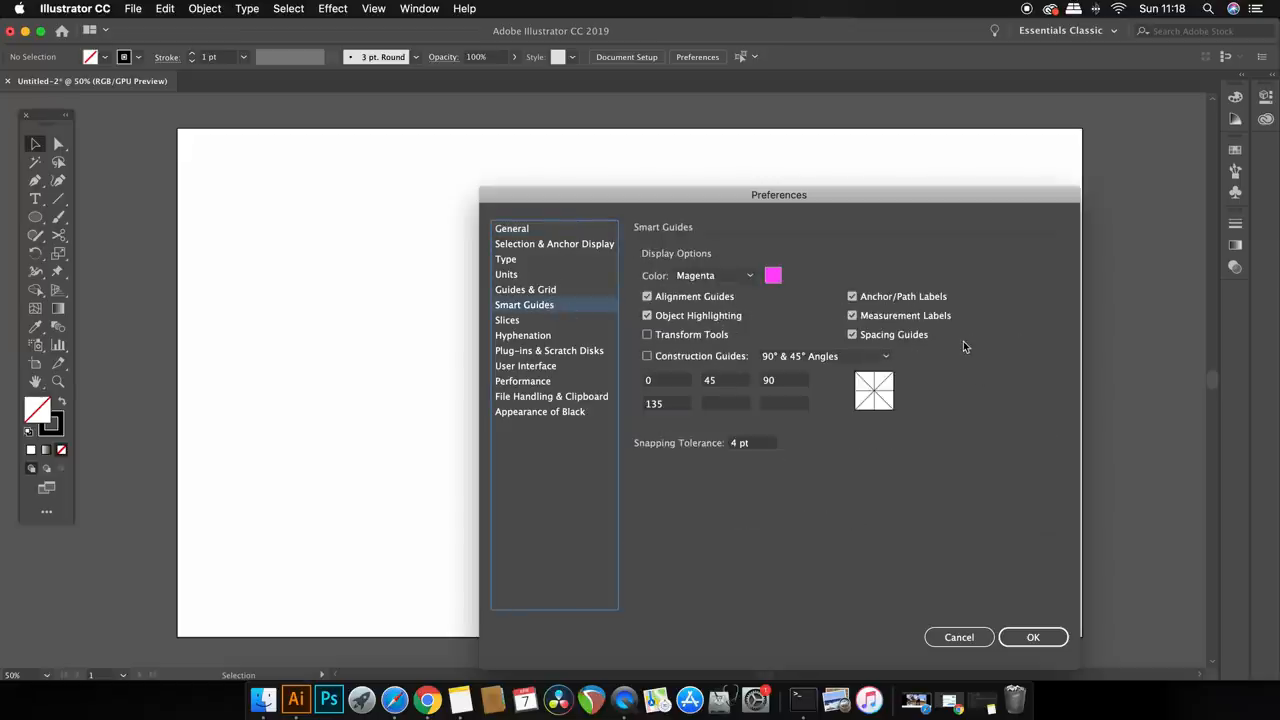
click(648, 356)
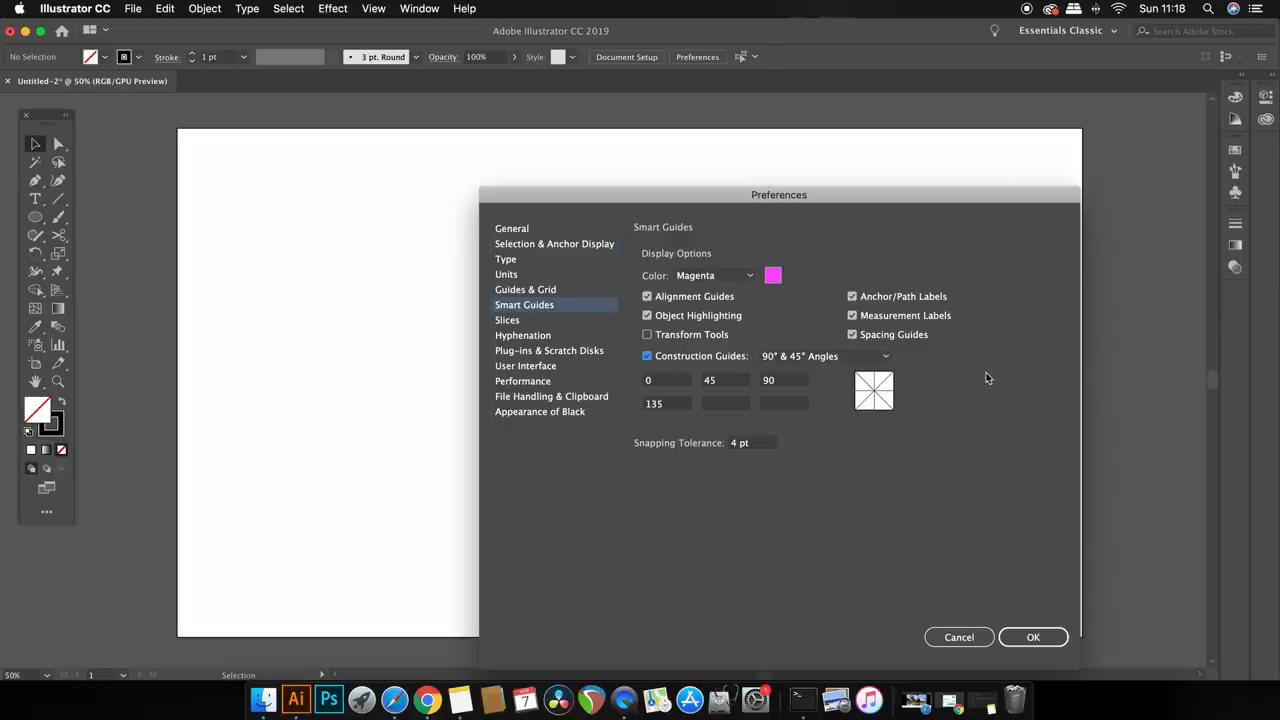
click(1032, 636)
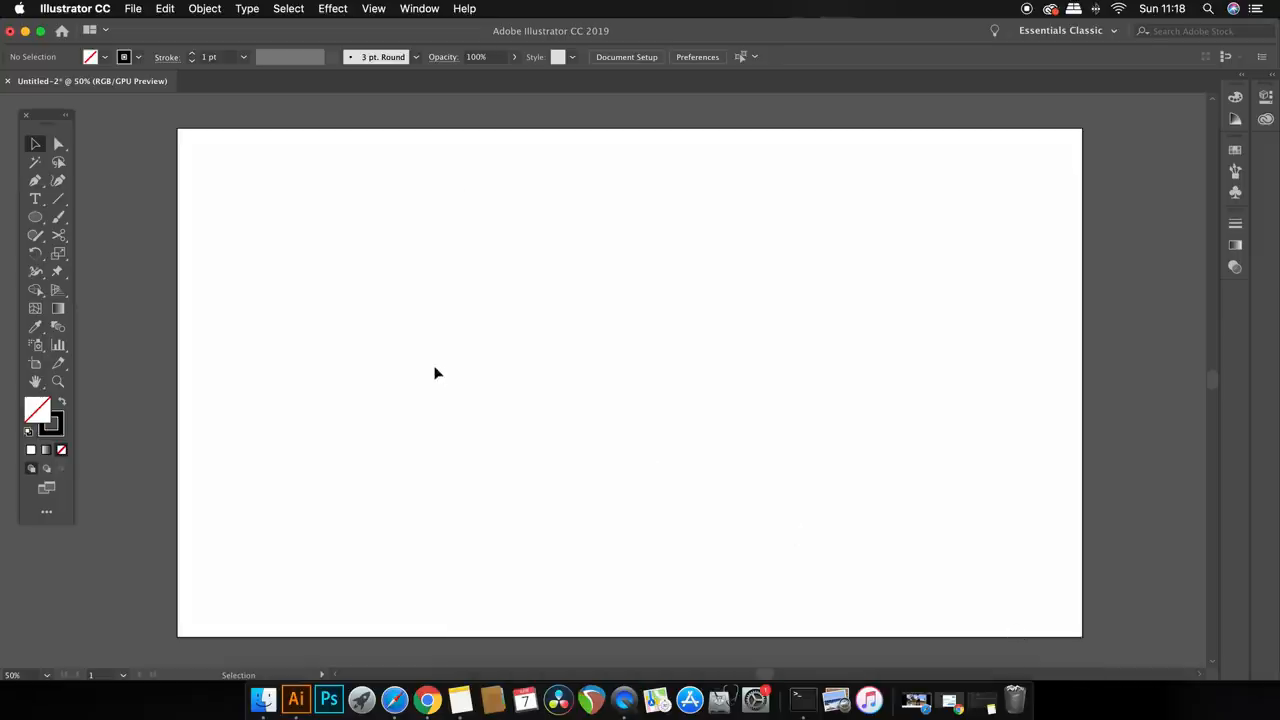
mouse_move(650, 392)
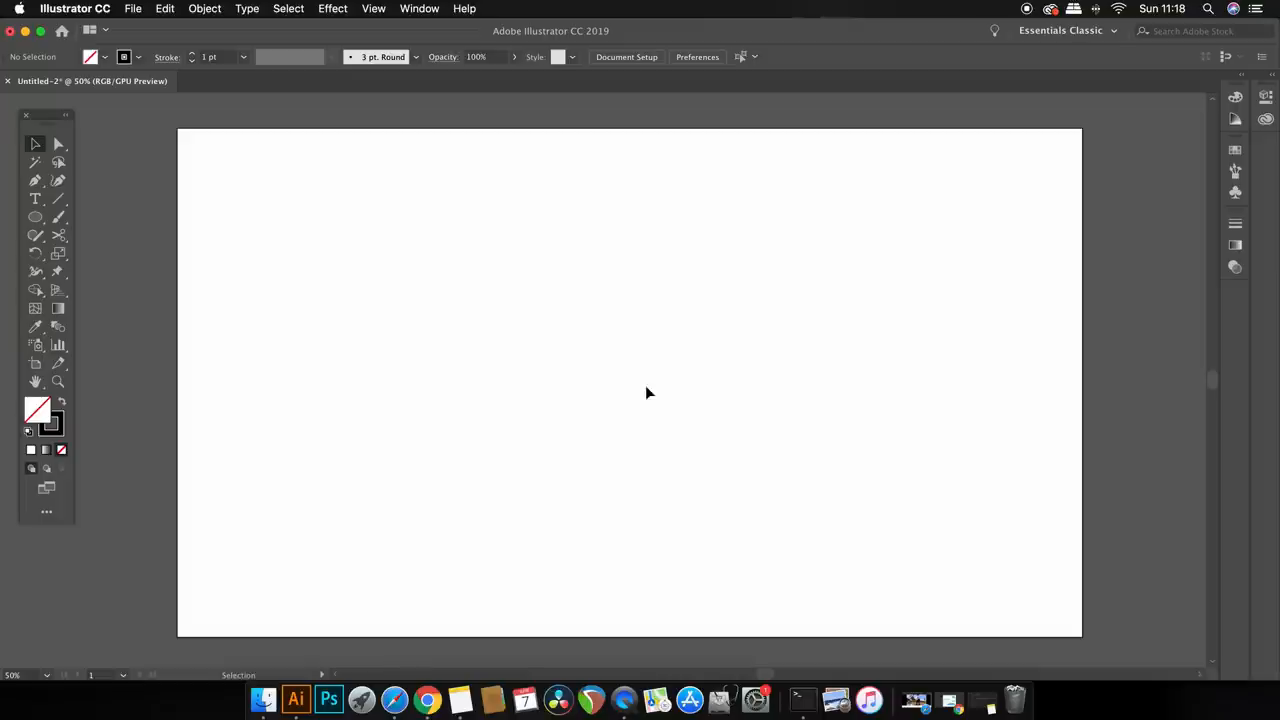
Step: Draw an unfilled stroked circle near the artboard centre
drag(264, 170, 376, 296)
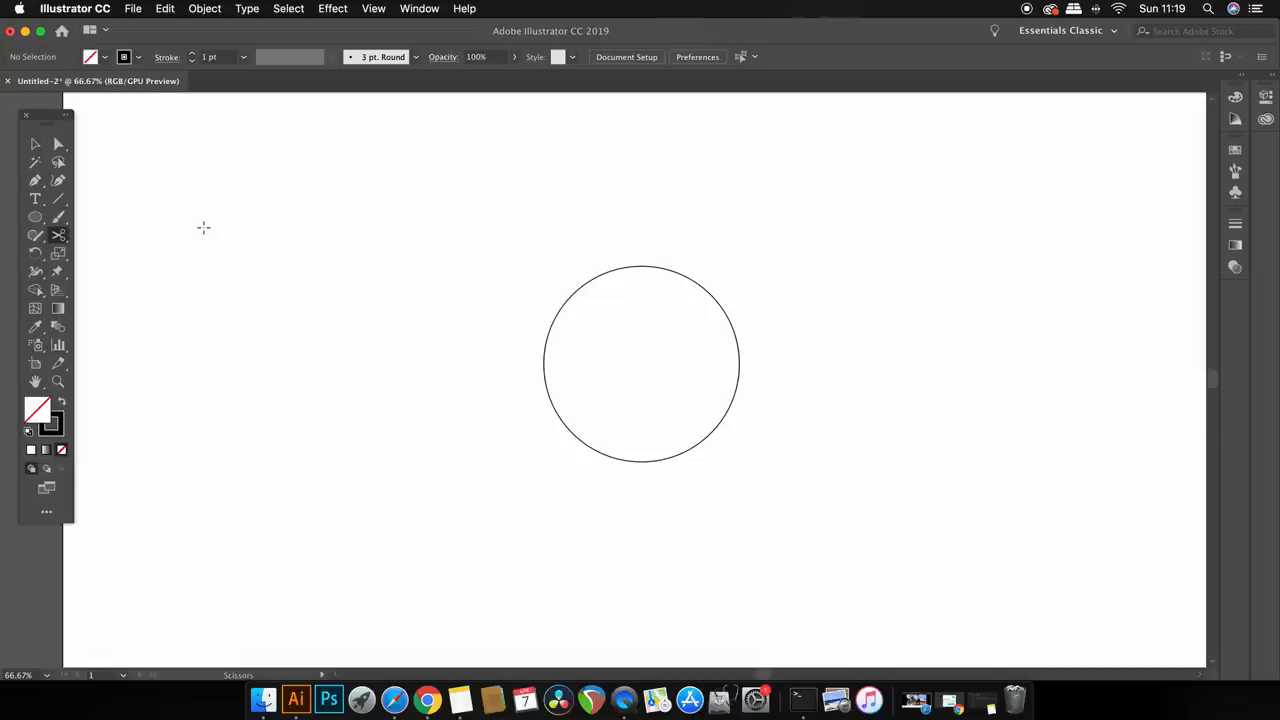
mouse_move(58, 236)
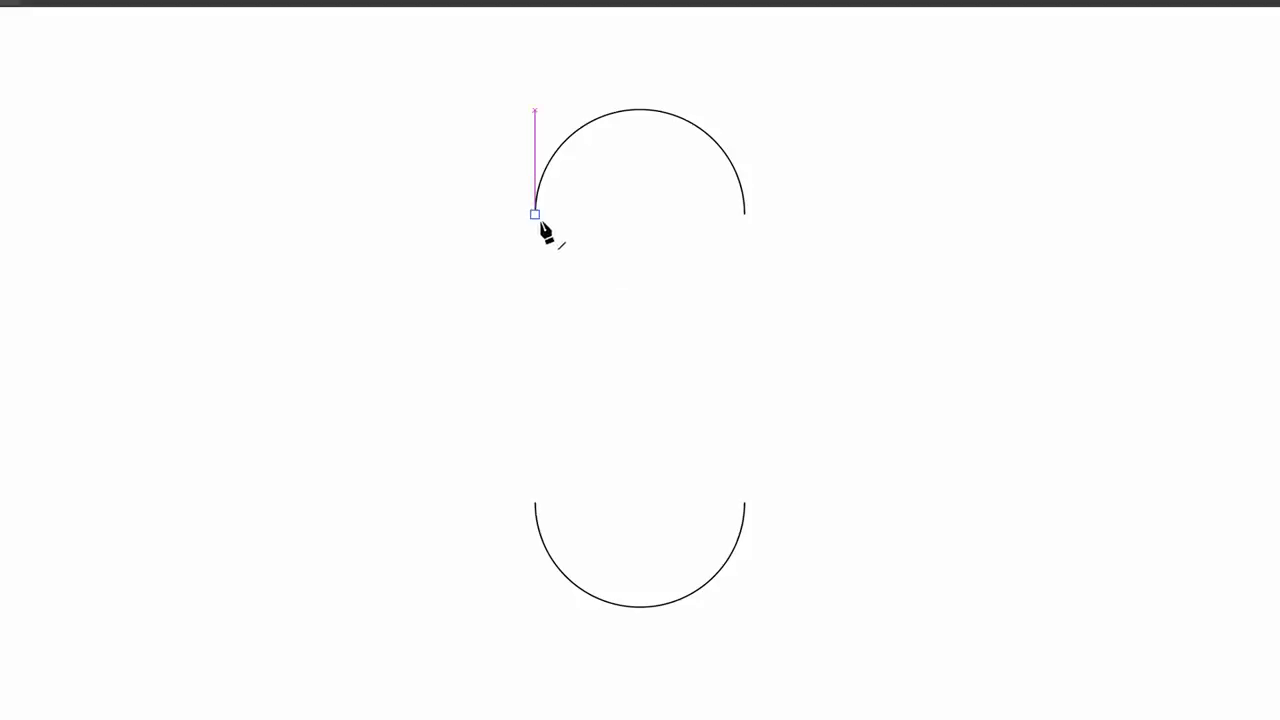
Step: Connect the upper and lower arcs with a straight side, closing the capsule path
drag(534, 212, 534, 502)
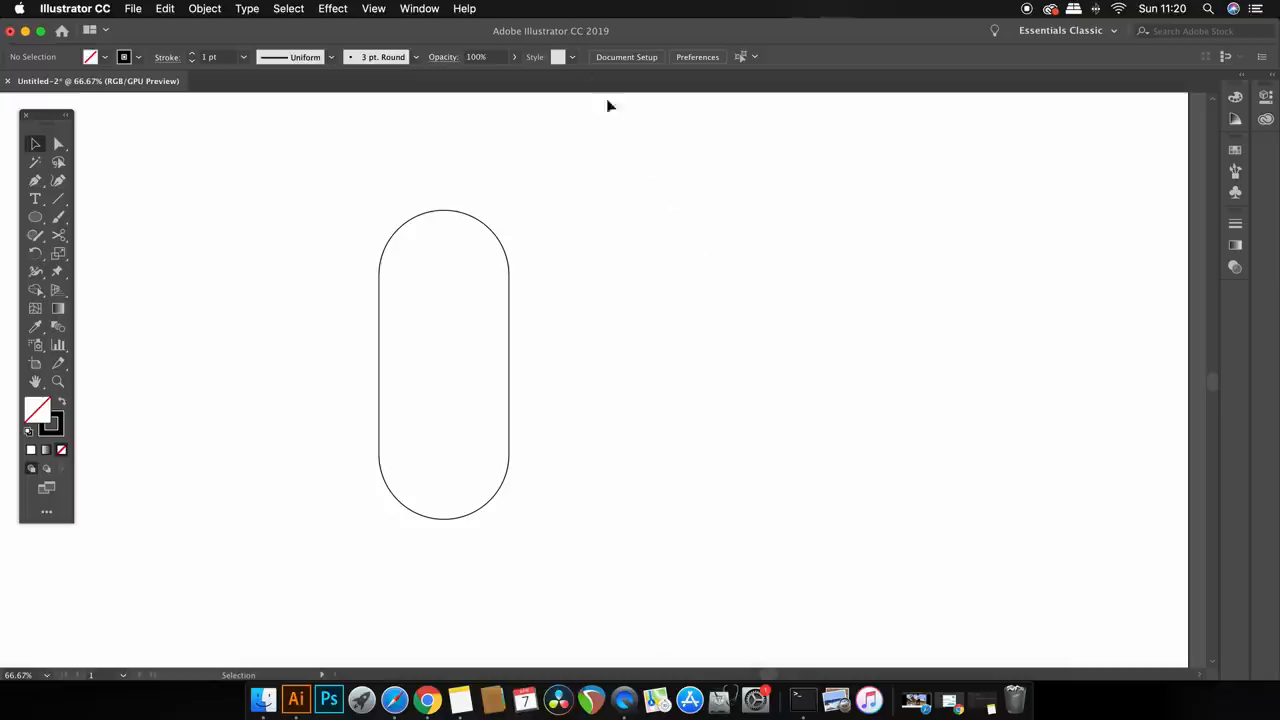
Step: Show the Appearance panel and target the pill's stroke for editing
click(418, 8)
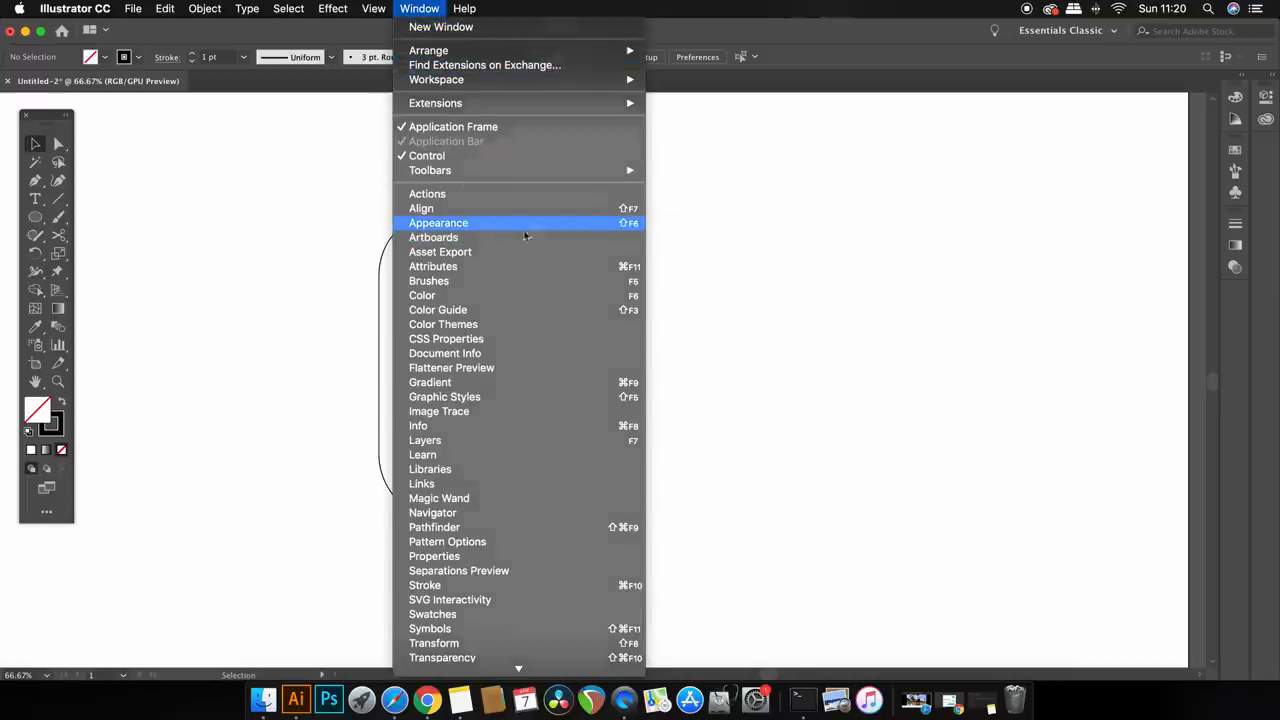
click(438, 222)
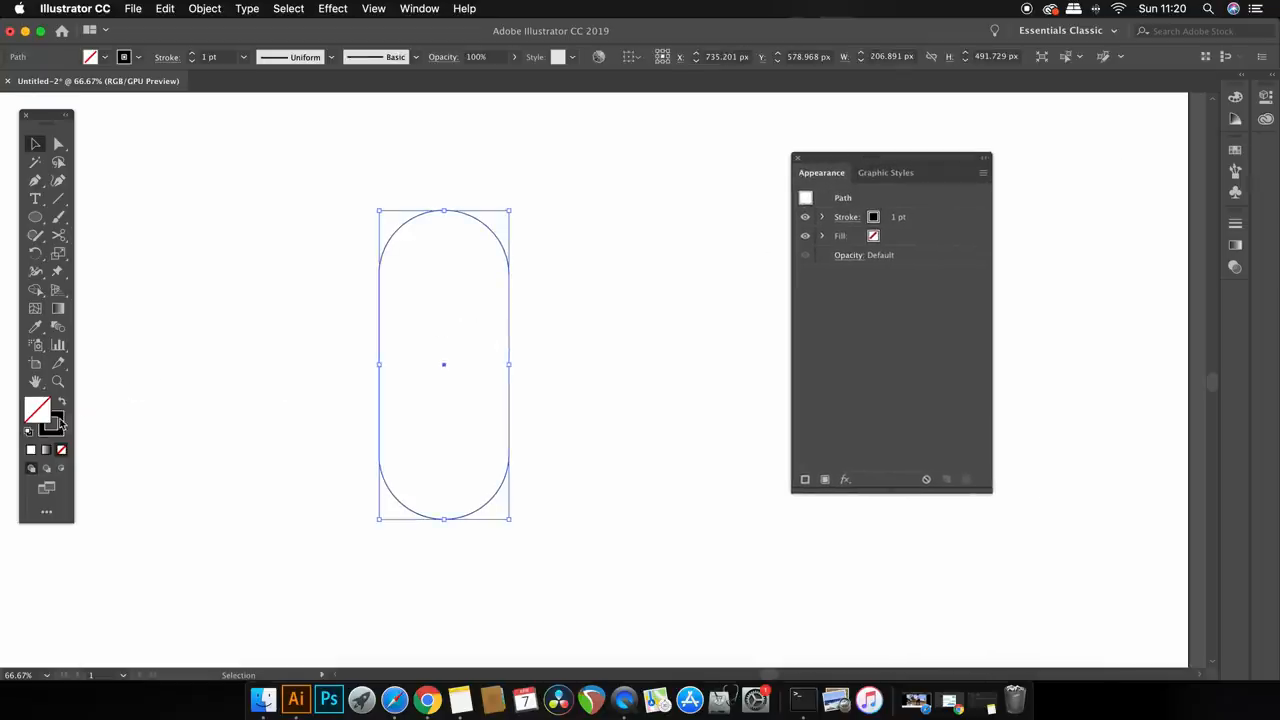
click(872, 216)
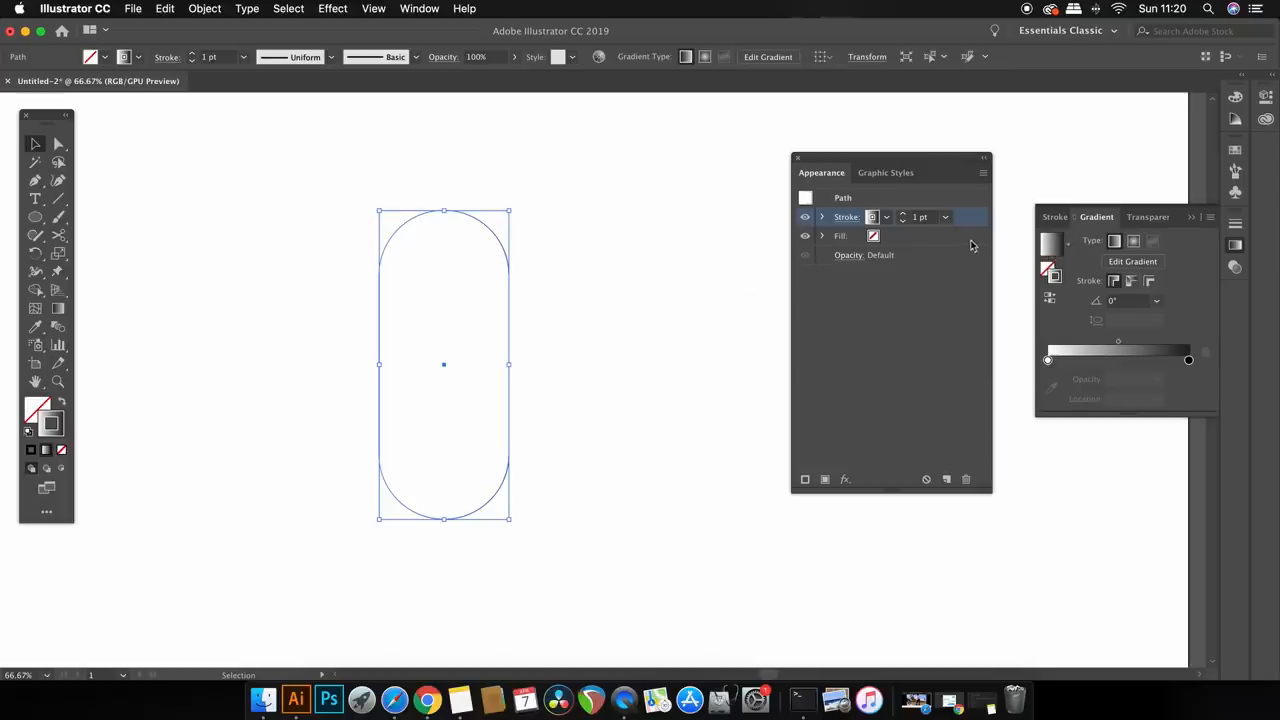
Step: Apply a 90° gradient to the stroke and tune a stop to deep purple in HSB
click(1156, 300)
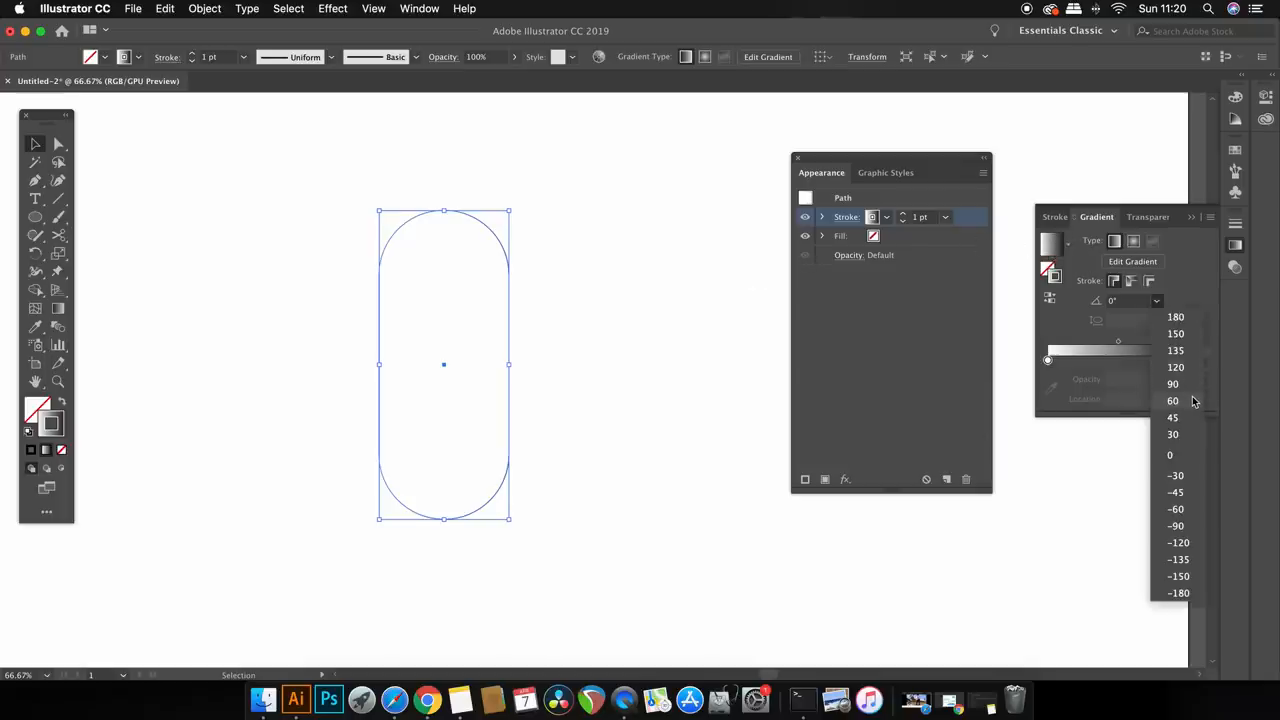
click(1176, 400)
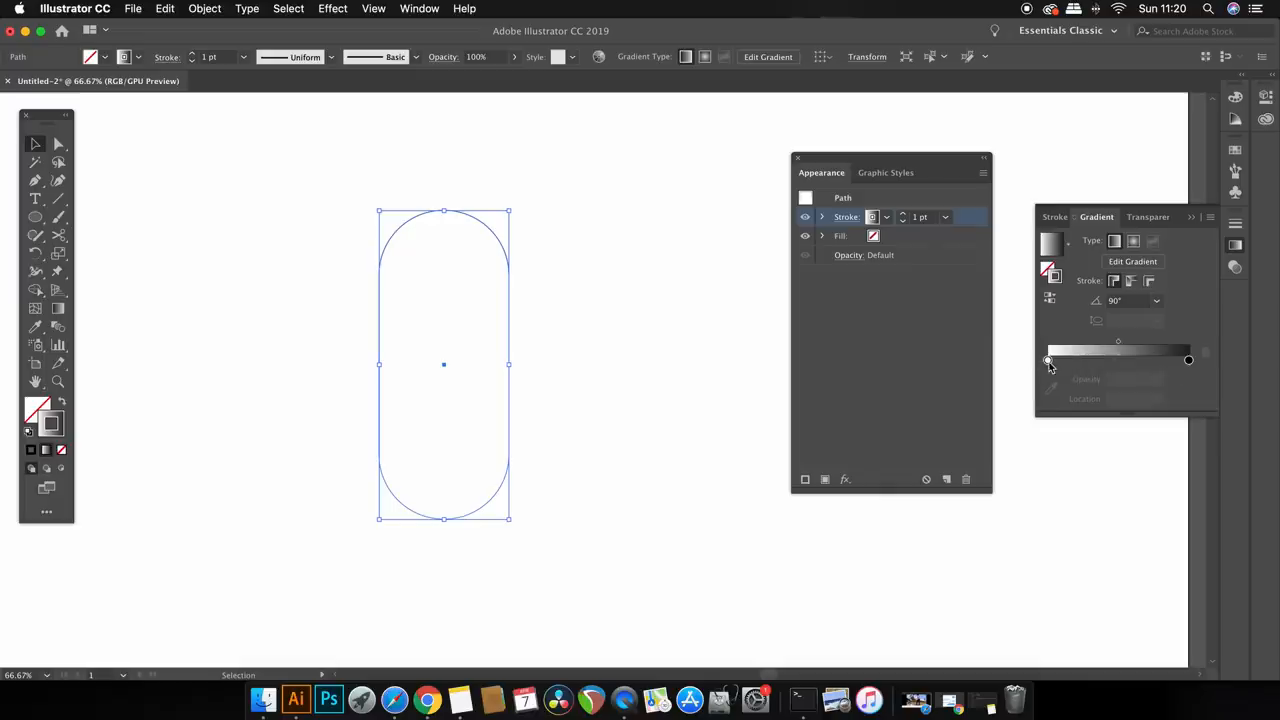
double_click(1048, 360)
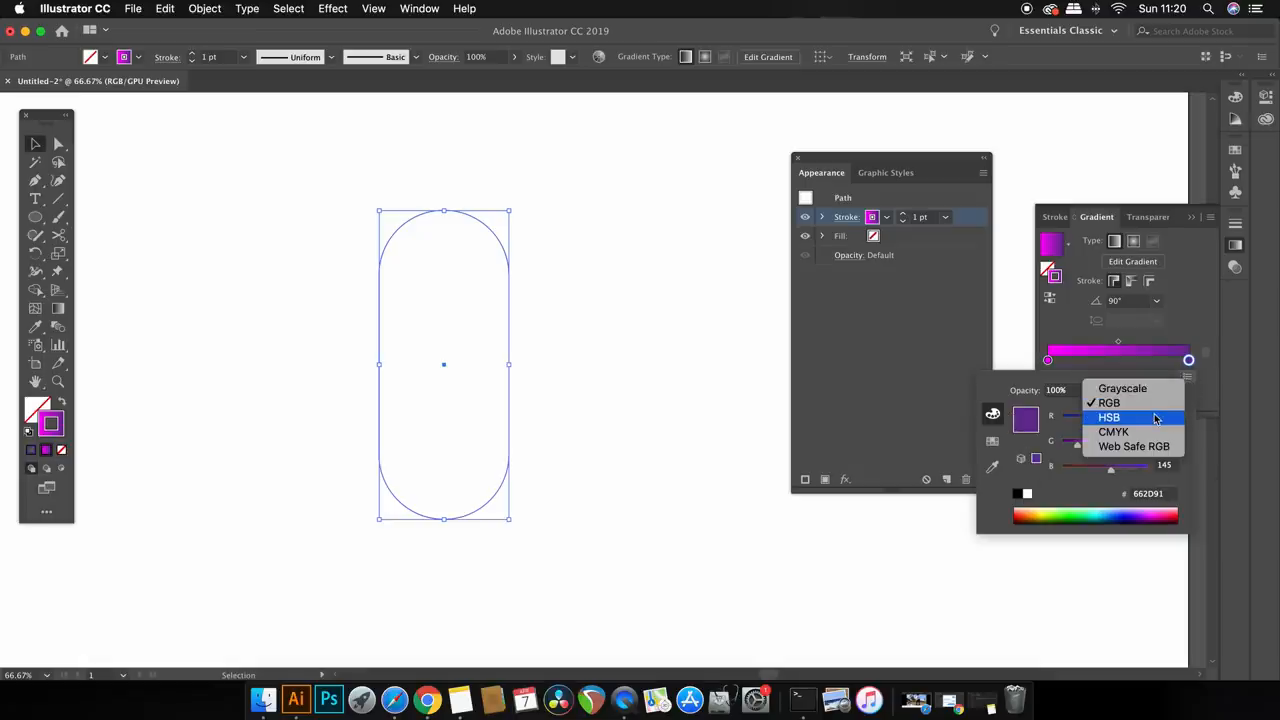
click(1112, 418)
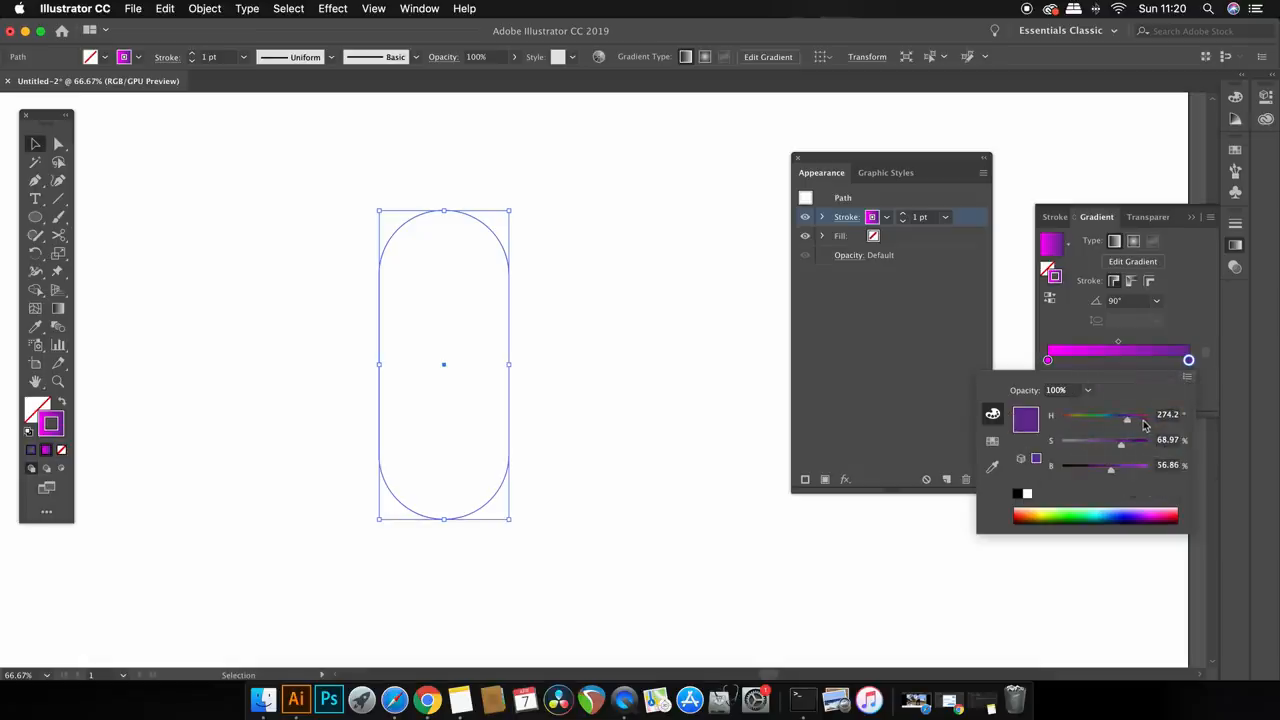
drag(1110, 466, 1096, 466)
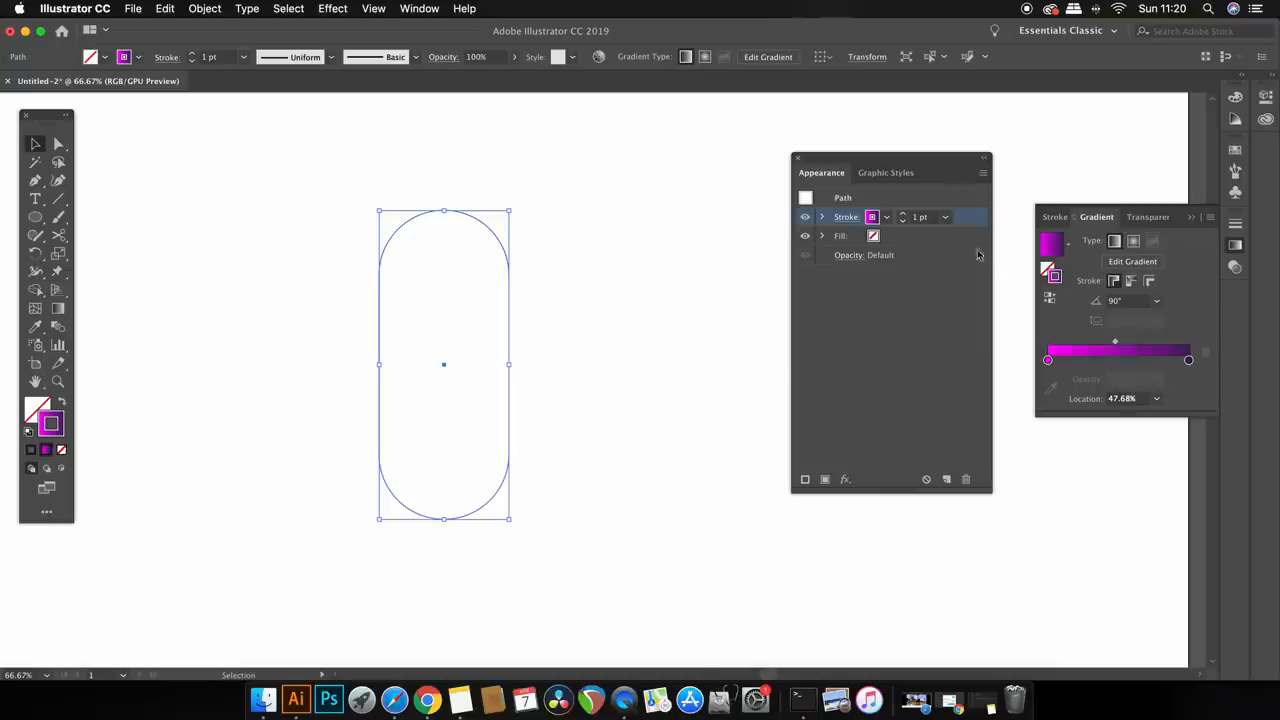
Step: Set the pill's gradient stroke weight to 60 pt
click(944, 216)
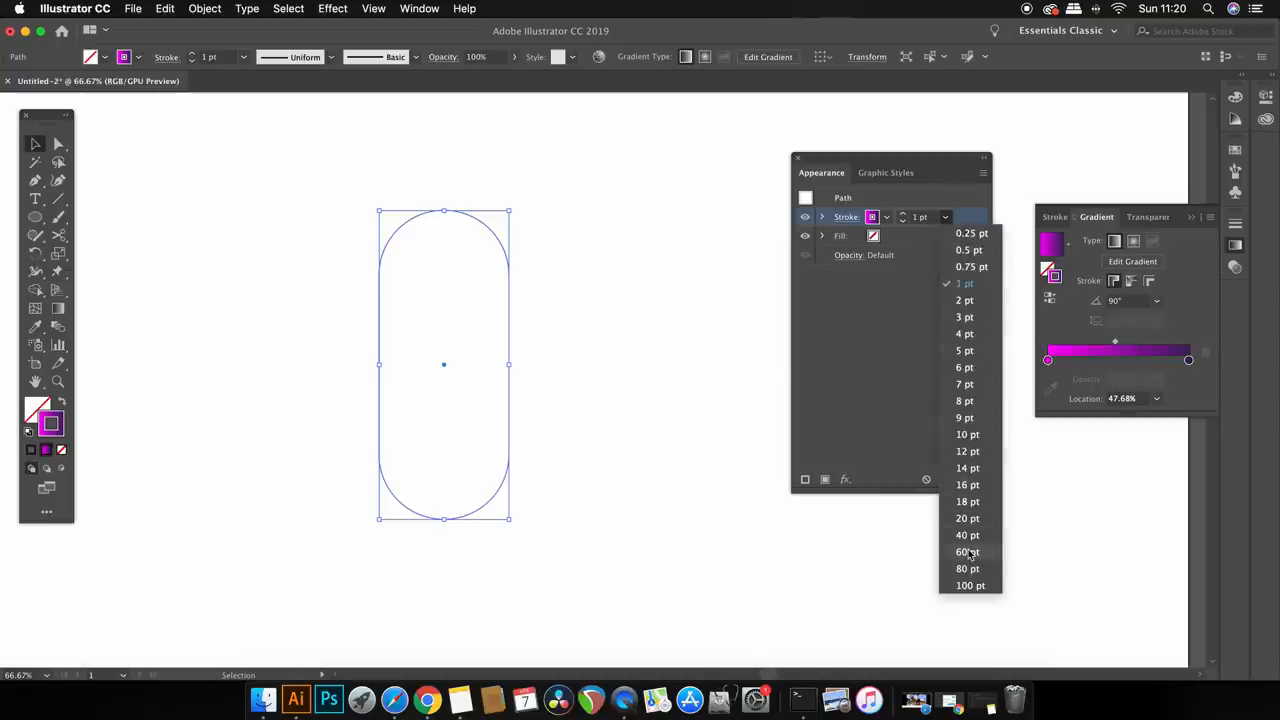
click(964, 552)
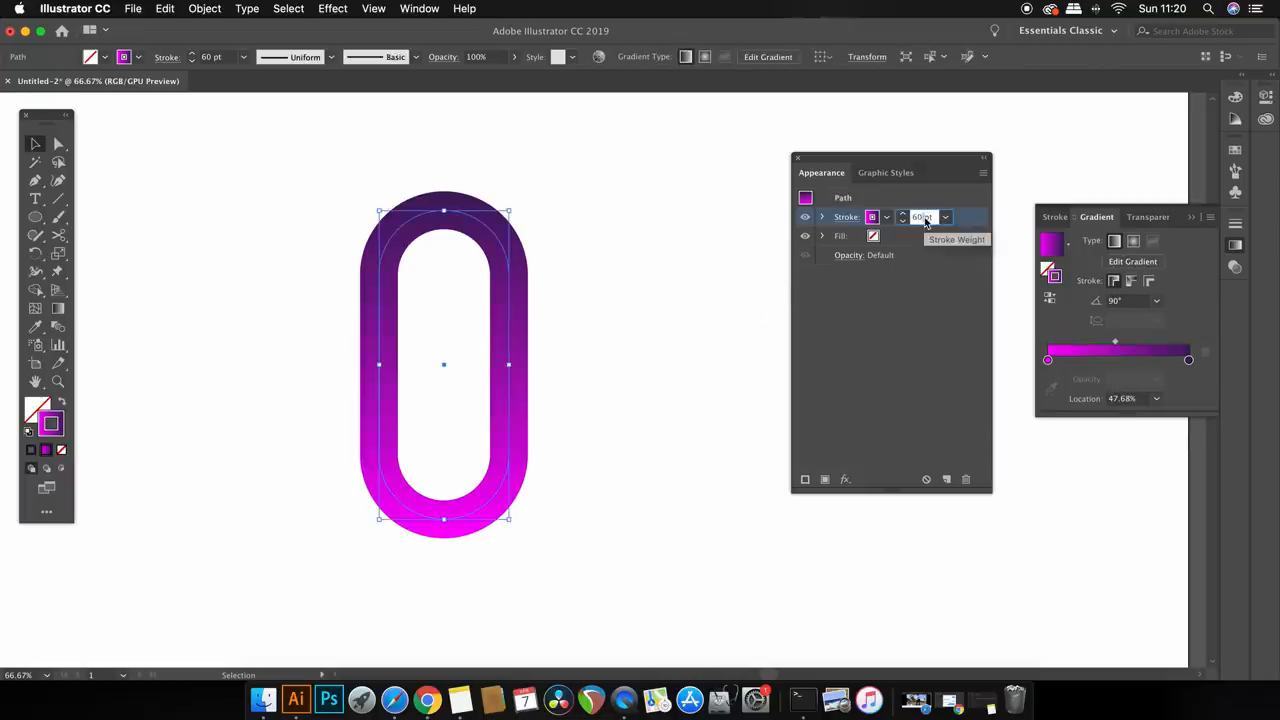
mouse_move(872, 216)
text(50)
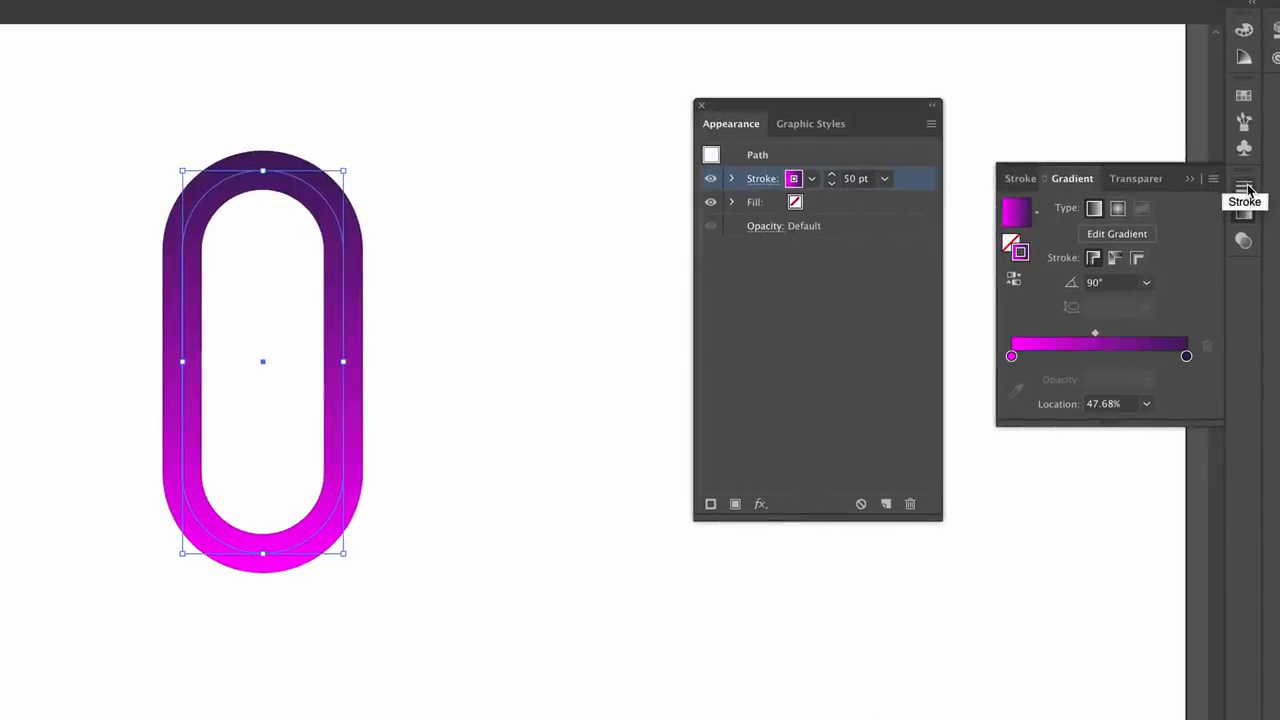
Step: Align the thick gradient stroke to the outside of the path in the Stroke panel
click(1020, 178)
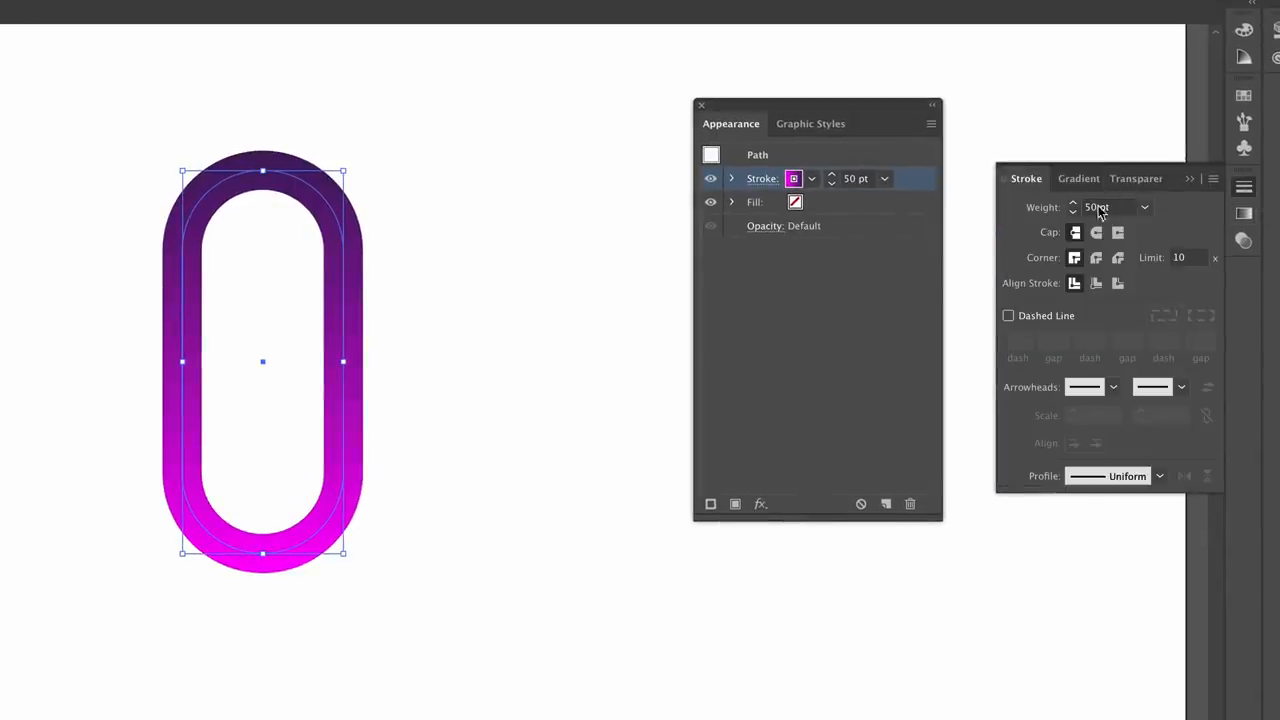
click(1118, 284)
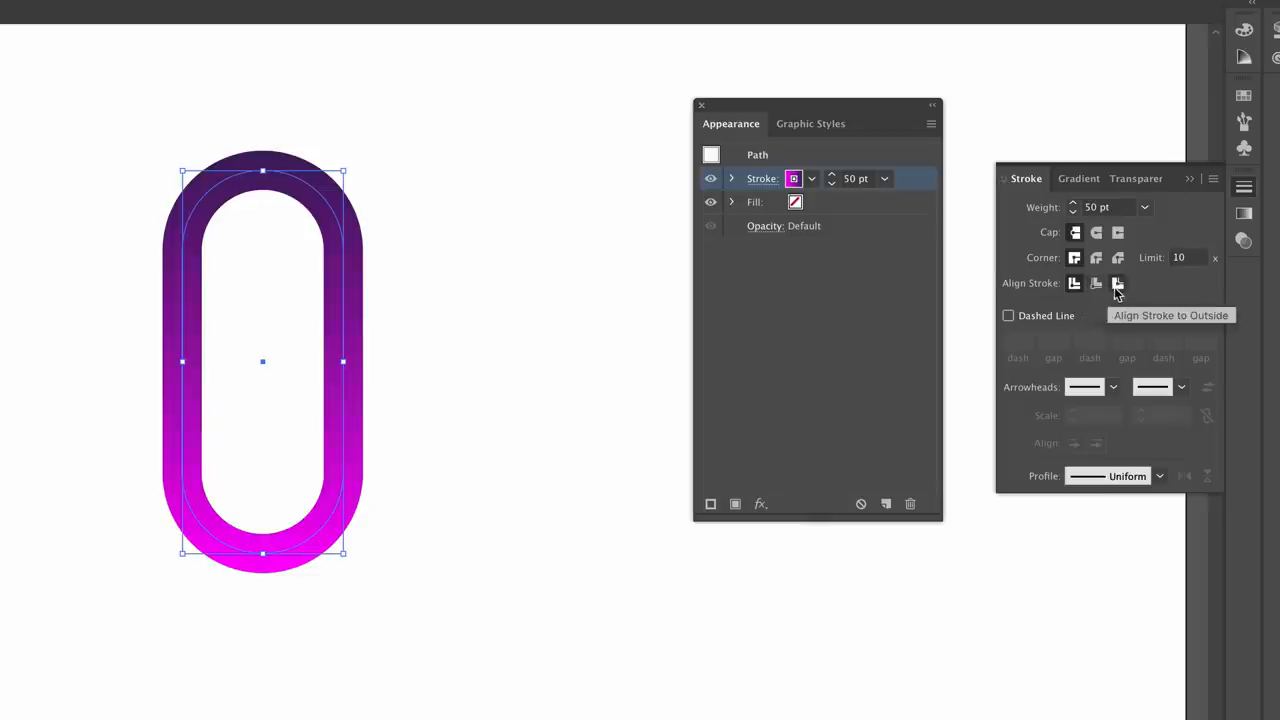
click(1092, 284)
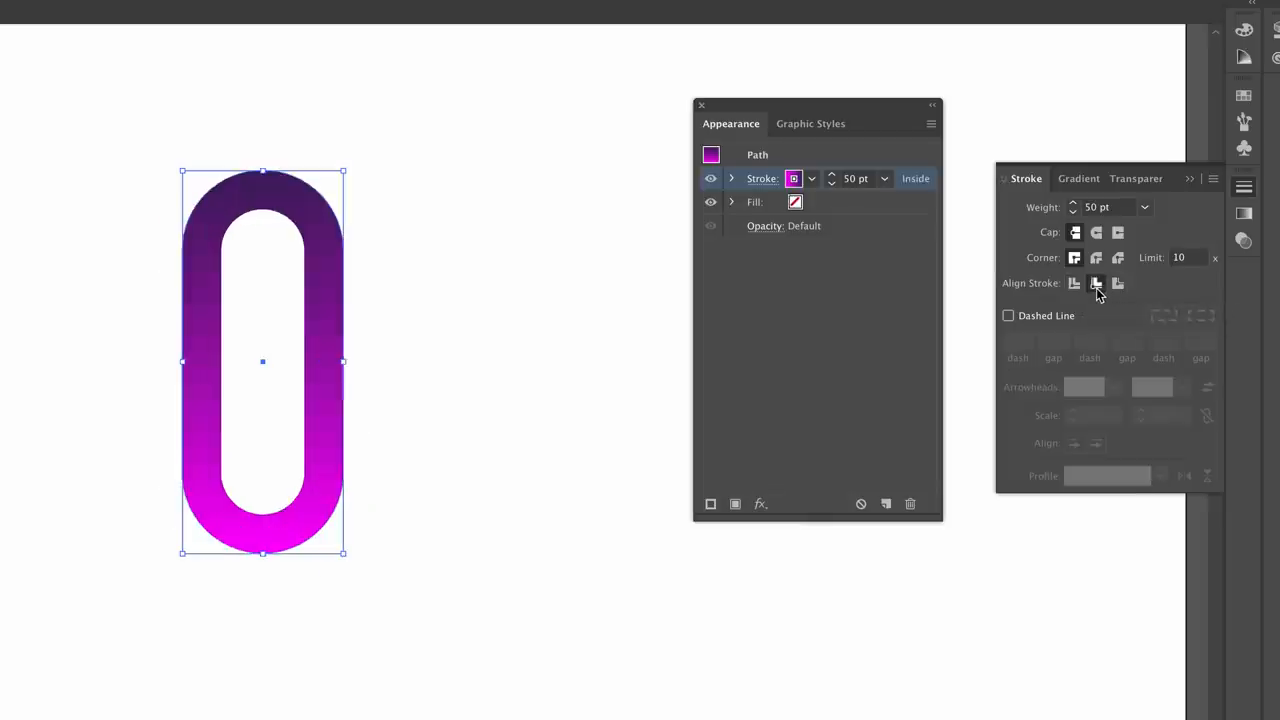
click(1116, 284)
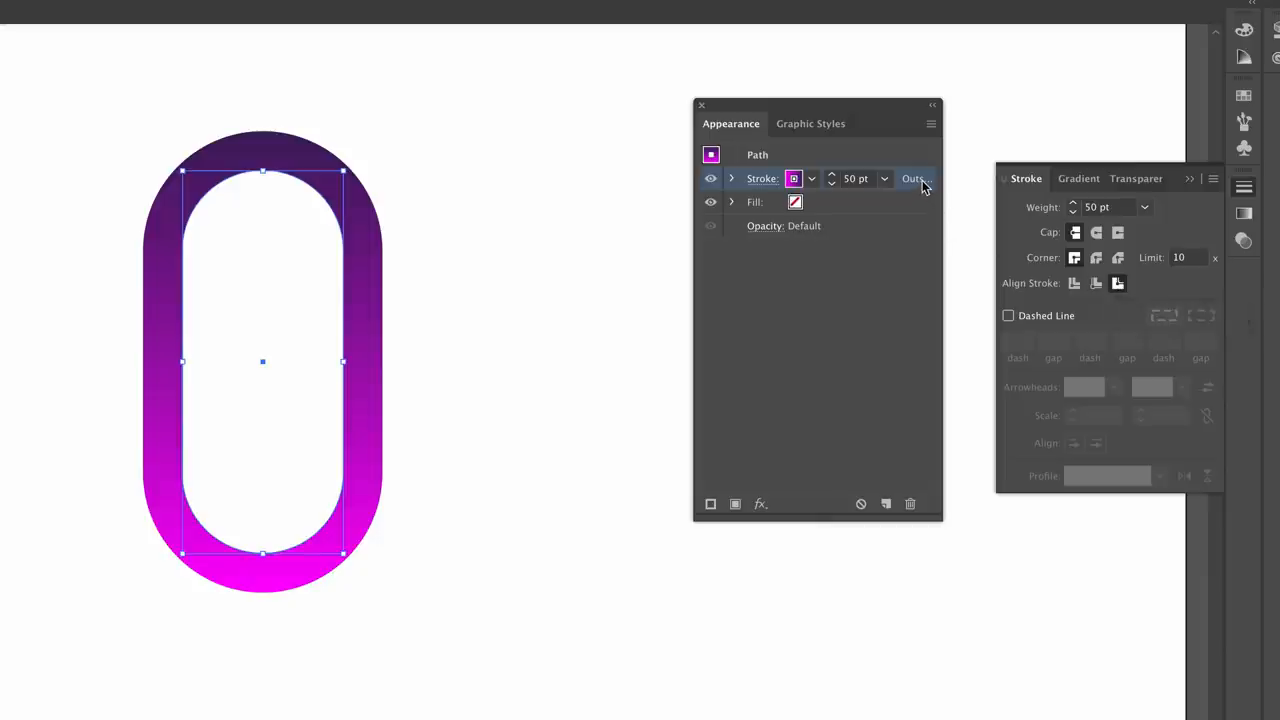
click(930, 124)
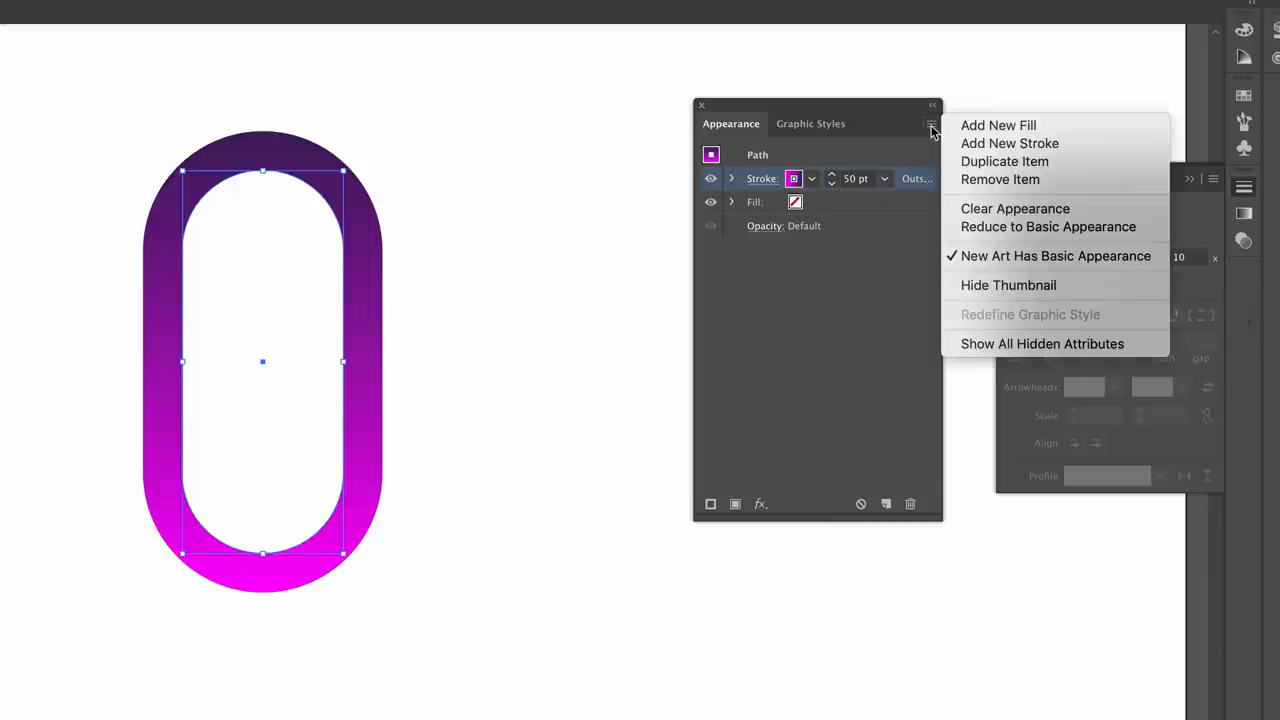
mouse_move(1004, 160)
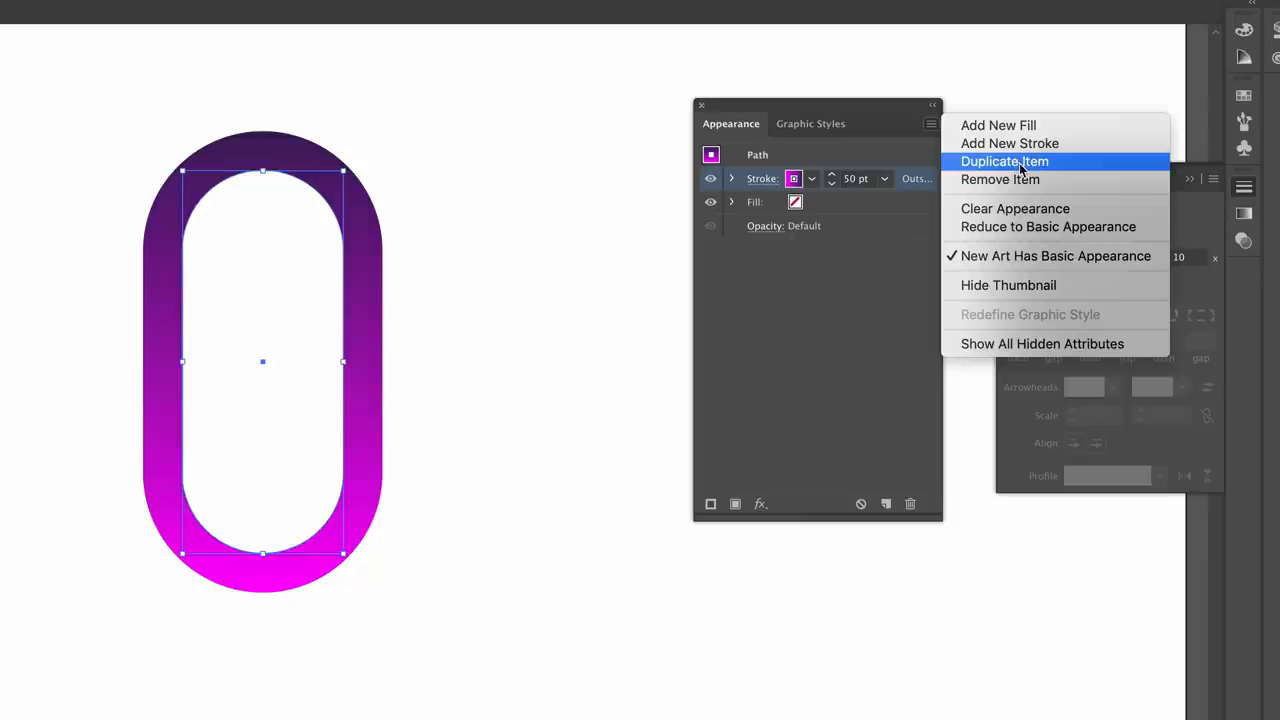
Step: Duplicate the gradient stroke and align the copy to the inside of the path
click(1006, 160)
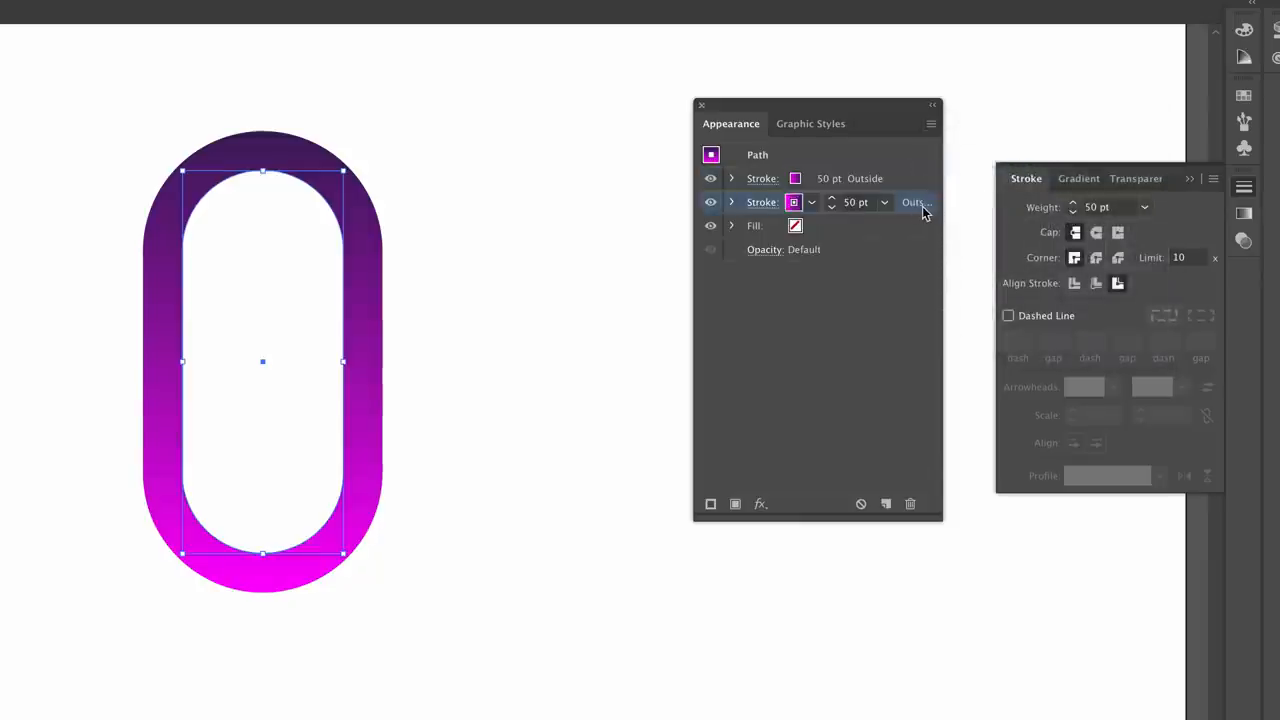
click(1096, 284)
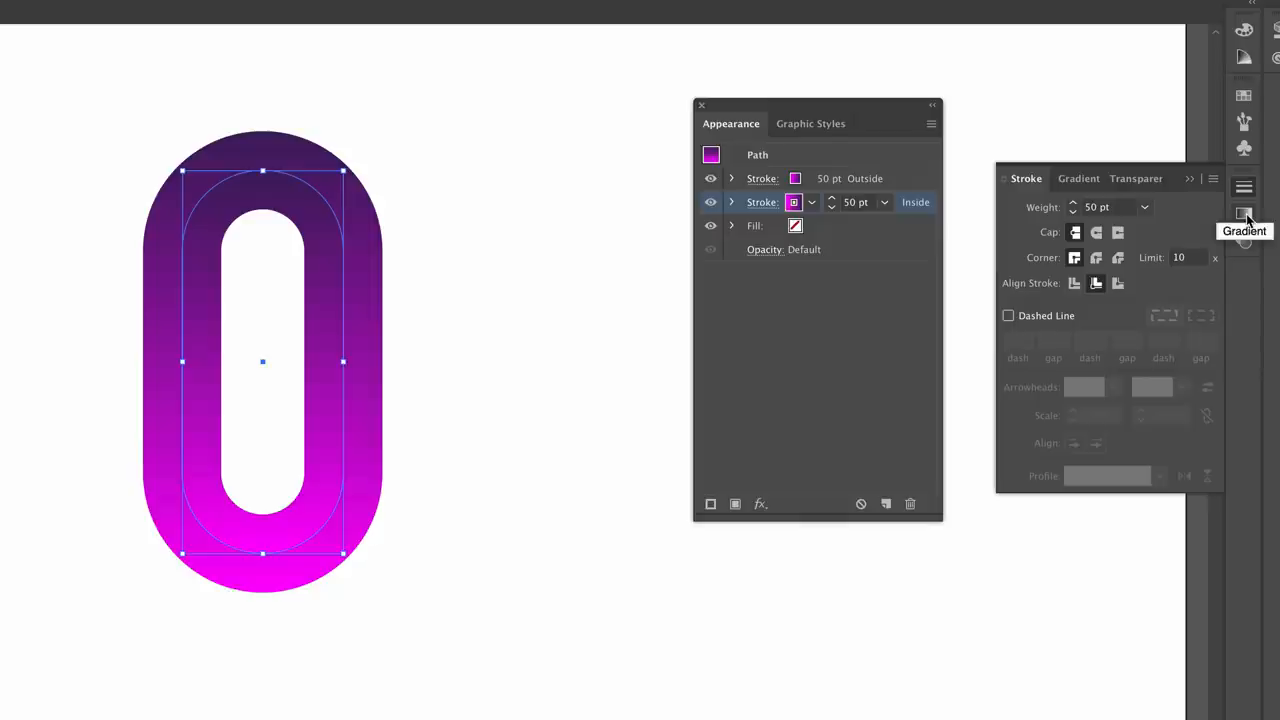
Step: Set the inner stroke's gradient angle to 0° for a horizontal two-tone shading, then deselect the pill
click(1248, 210)
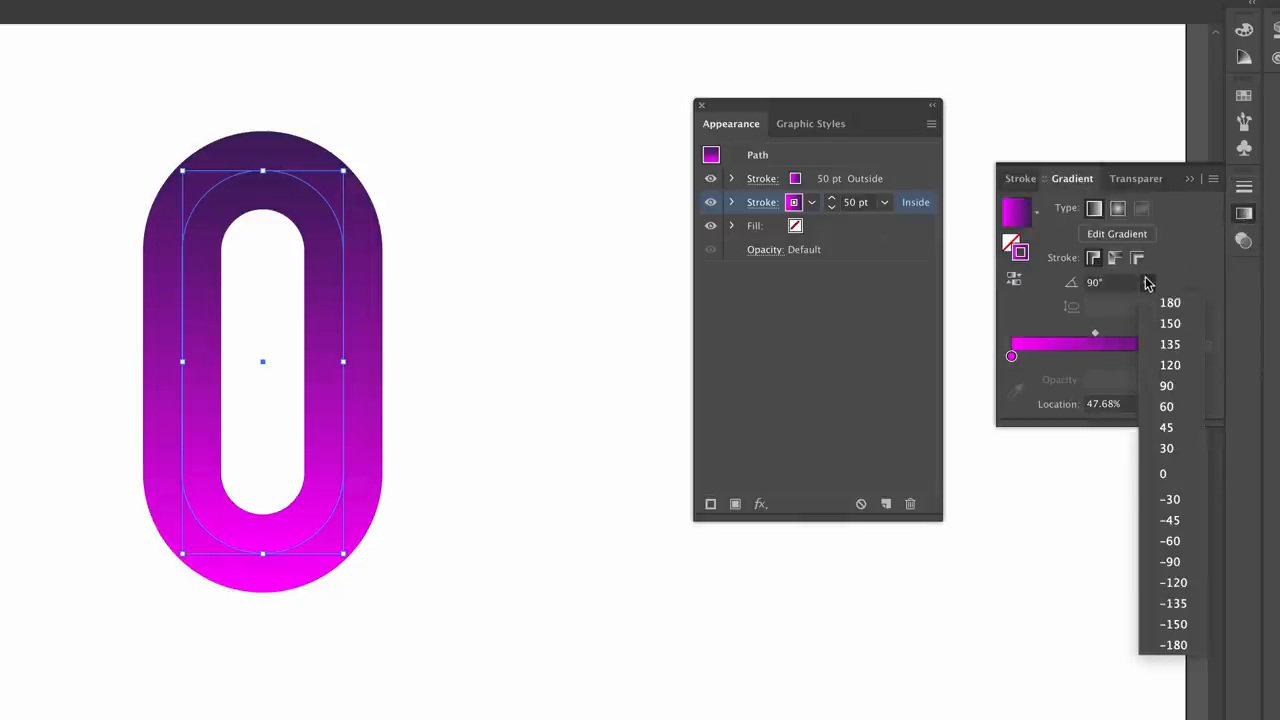
click(1160, 560)
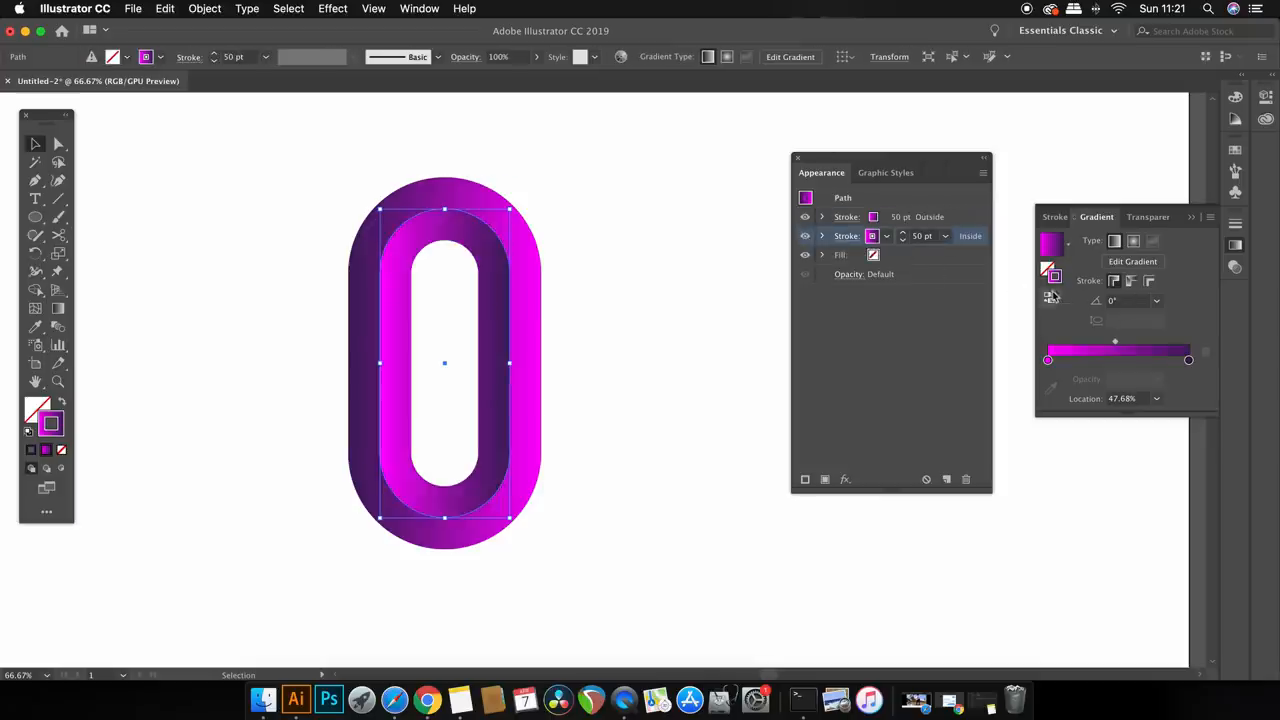
click(904, 240)
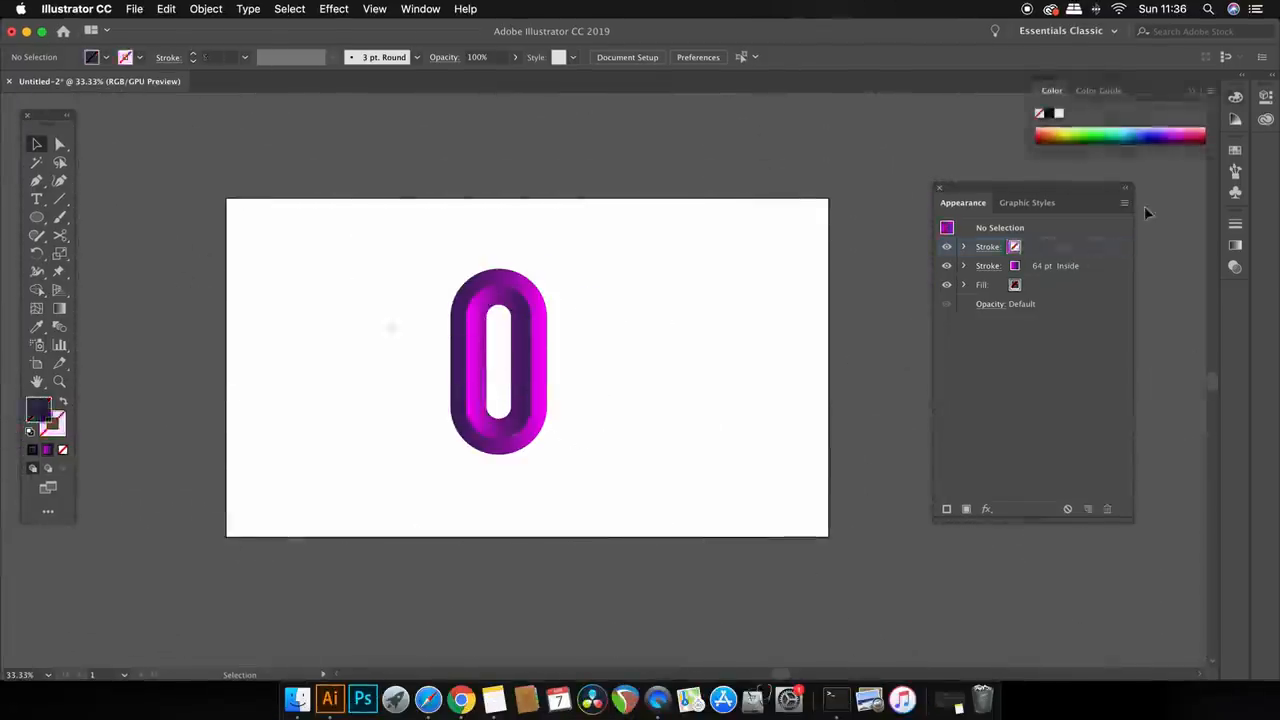
Step: Reduce new artwork to a basic single stroke and fill, then draw a dark navy rectangle covering the artboard
click(1124, 200)
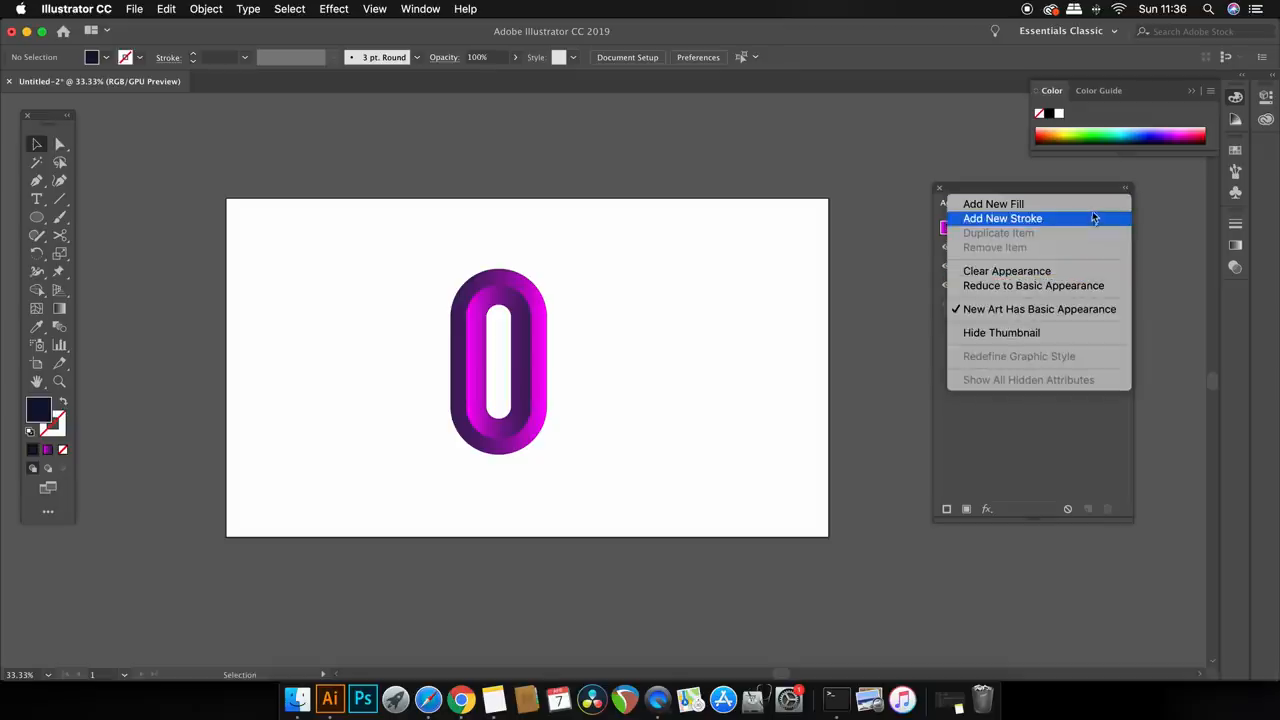
click(1002, 218)
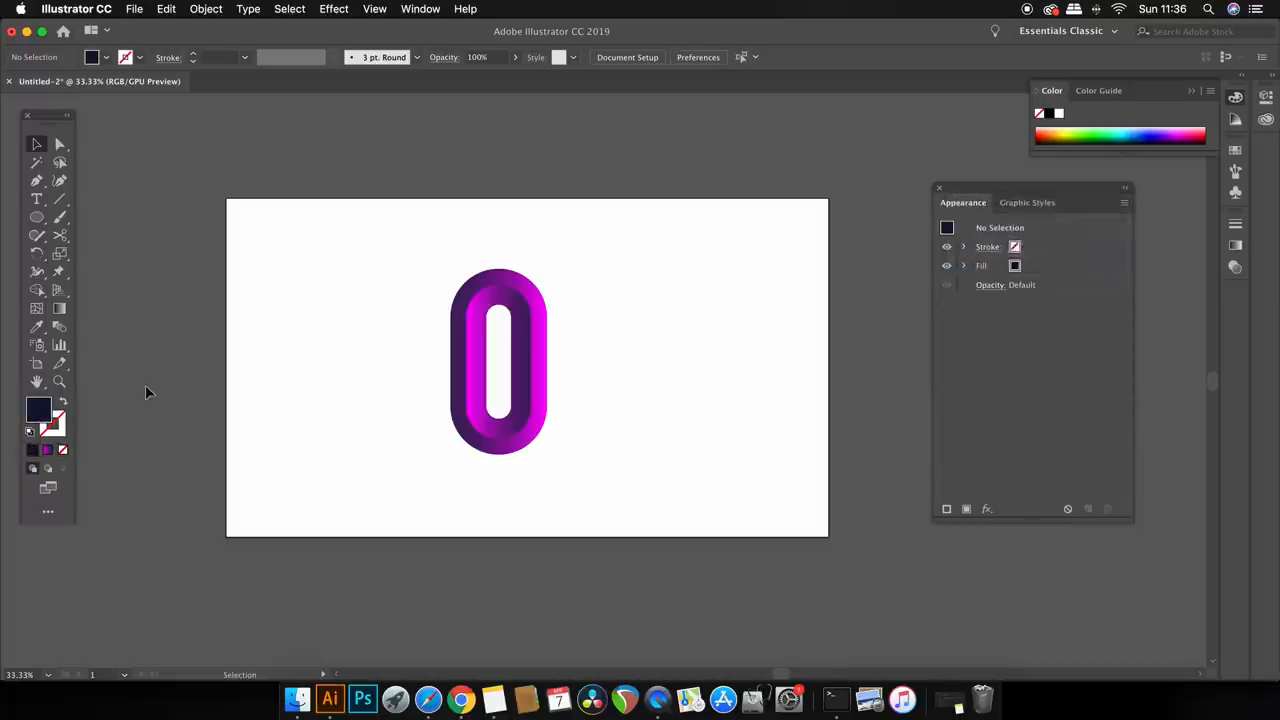
click(36, 216)
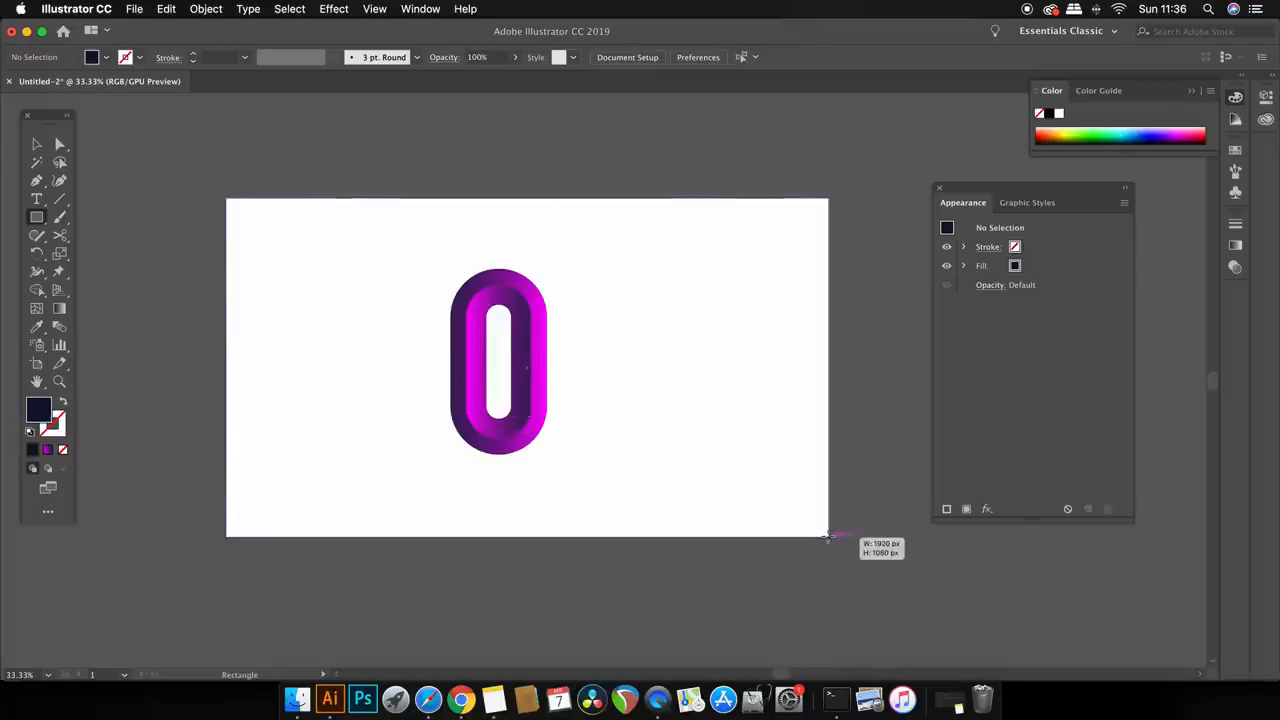
drag(230, 204, 828, 538)
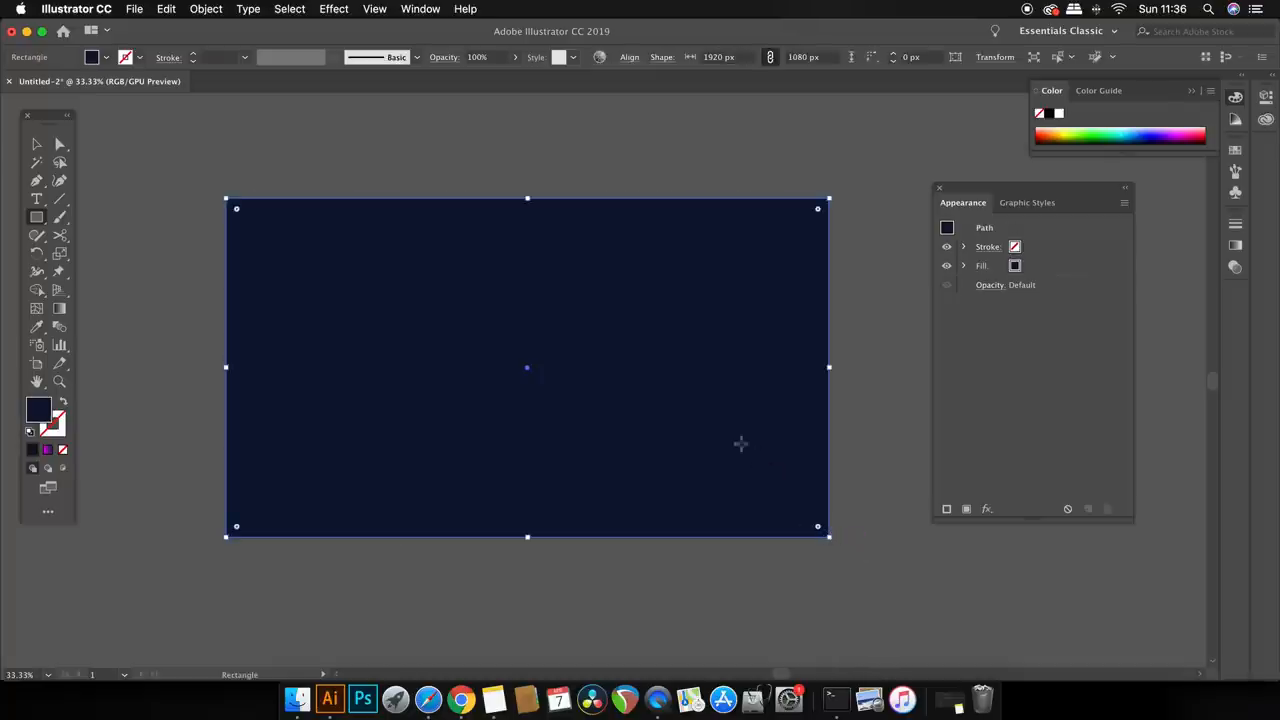
Step: Send the navy rectangle to the back so it sits behind the pill
click(206, 8)
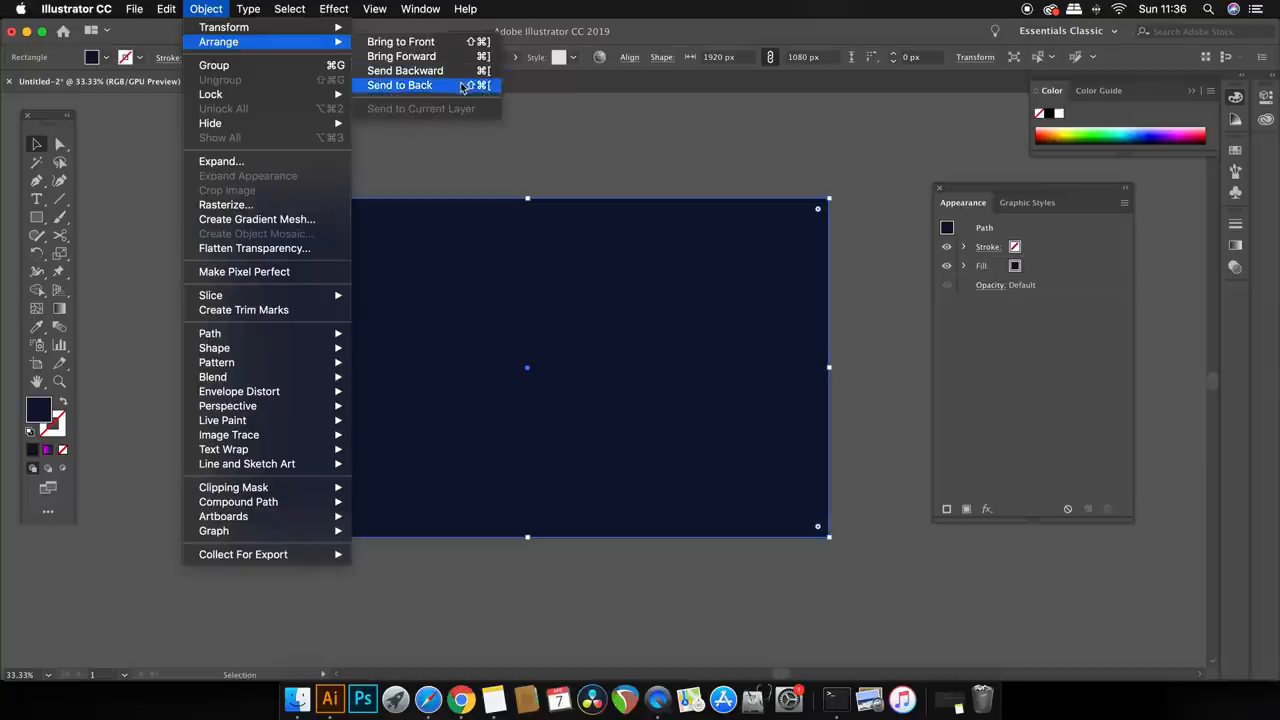
click(400, 84)
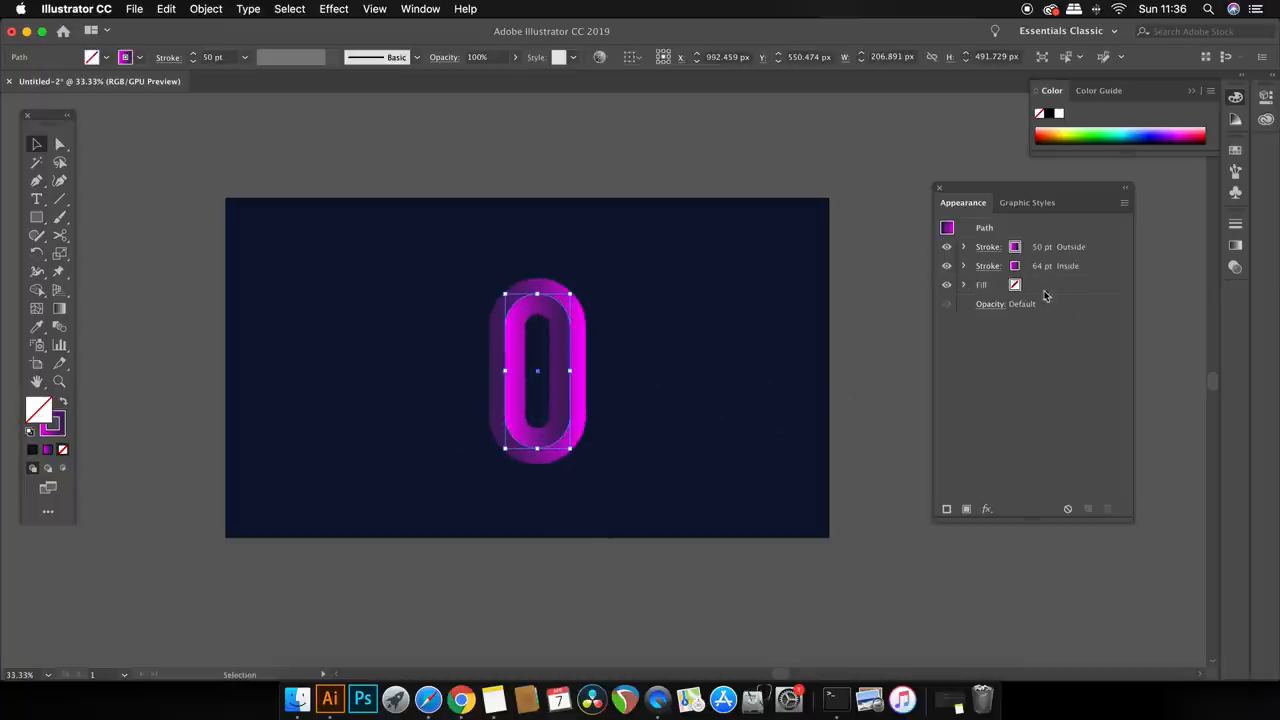
Step: Select the 10 pt outside stroke in the Appearance panel and duplicate it via Duplicate Item
click(1056, 264)
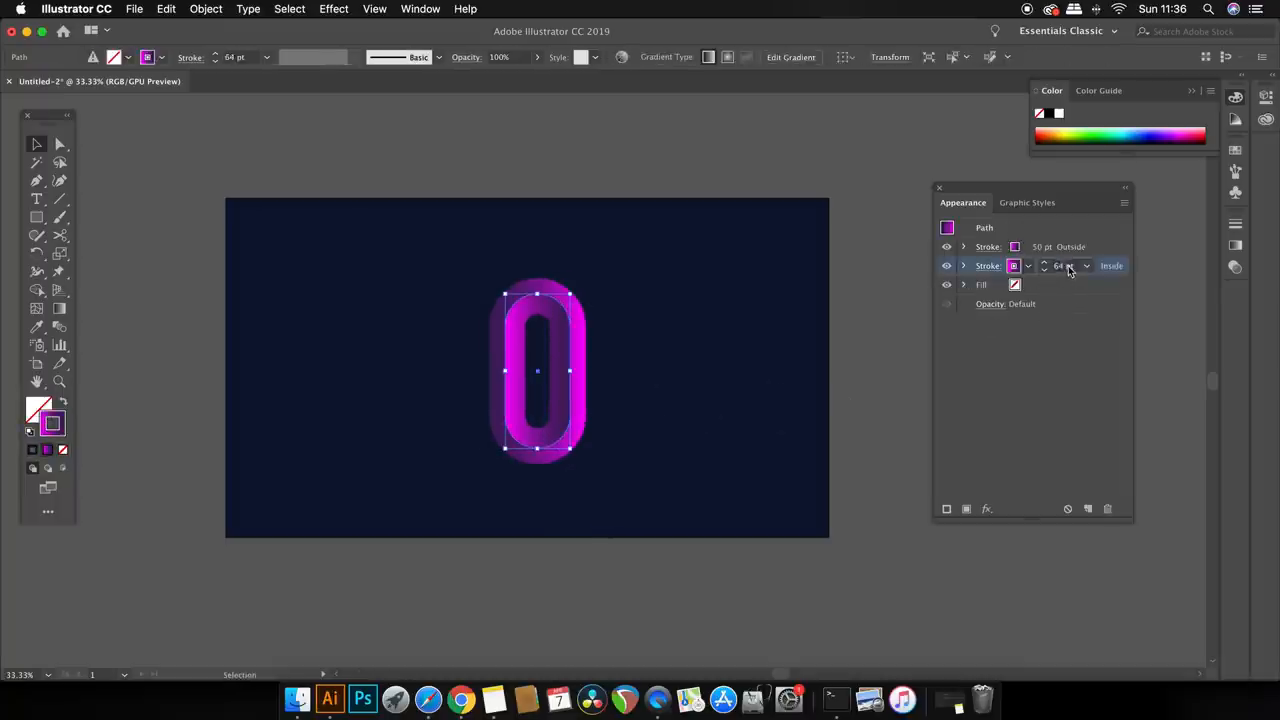
click(946, 266)
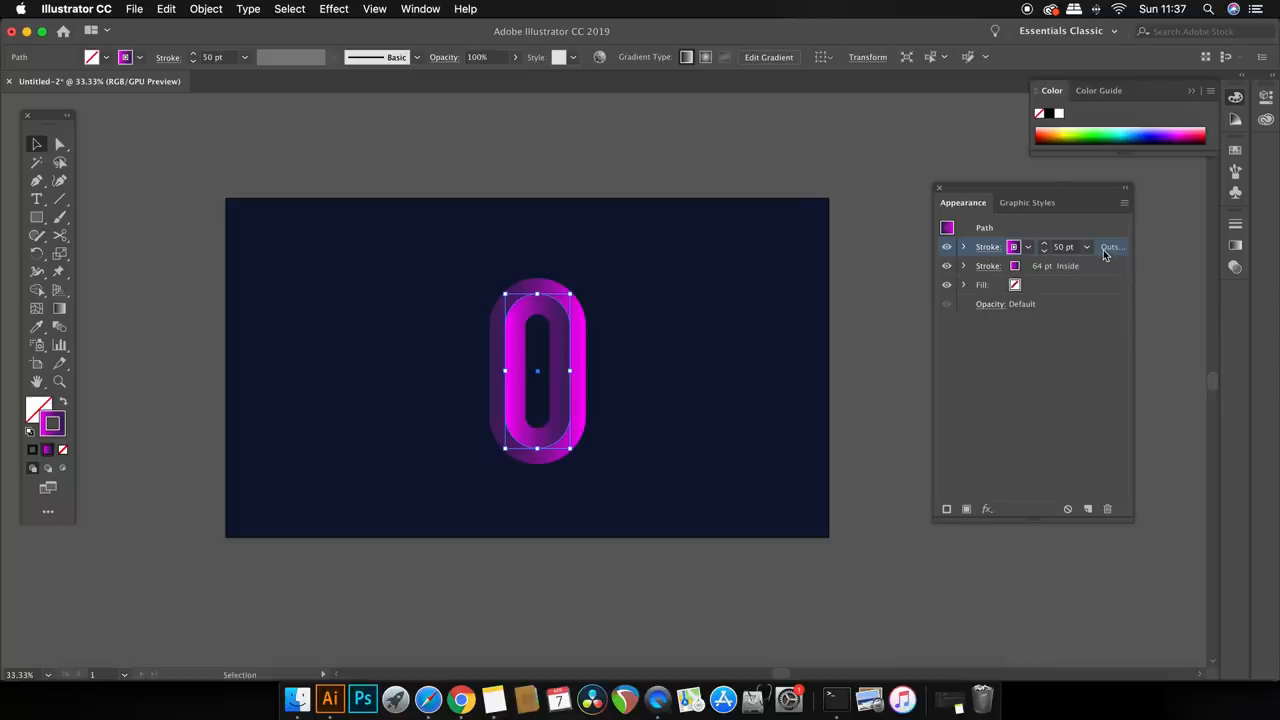
click(1124, 200)
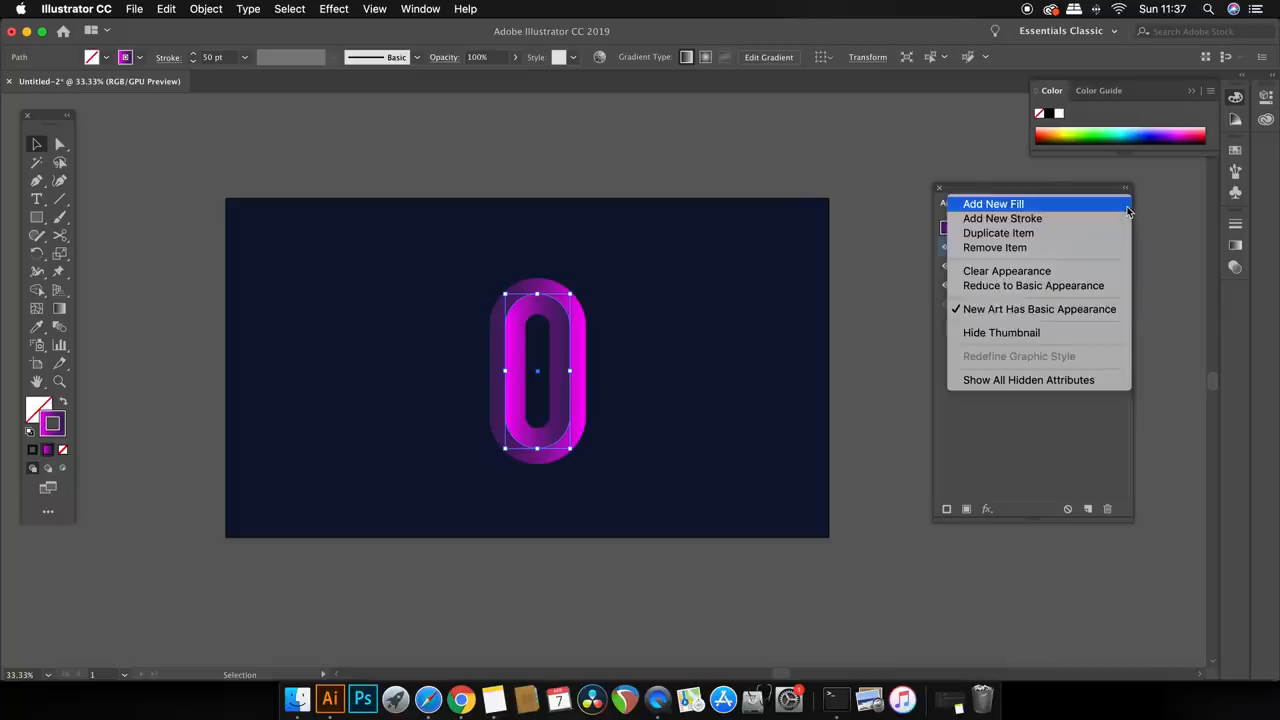
mouse_move(998, 232)
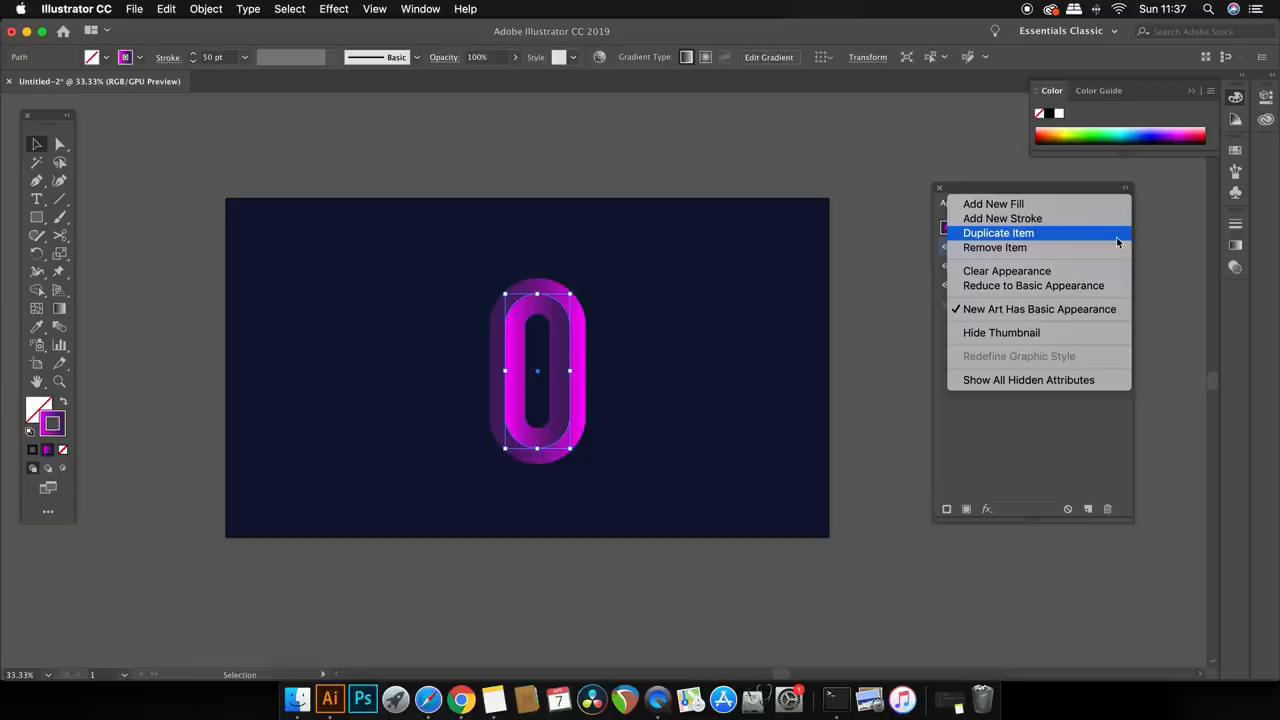
click(998, 232)
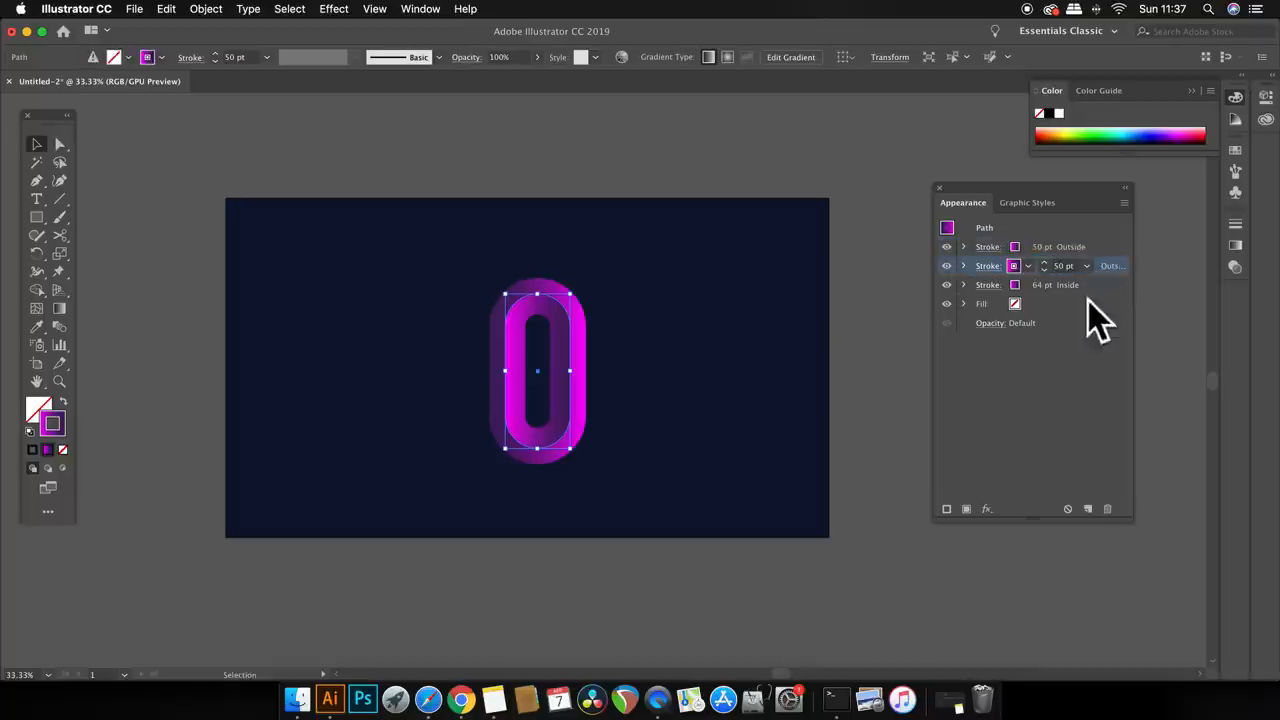
Step: Apply a Gaussian Blur of about 62 px radius to the duplicated 10 pt outer stroke
click(988, 510)
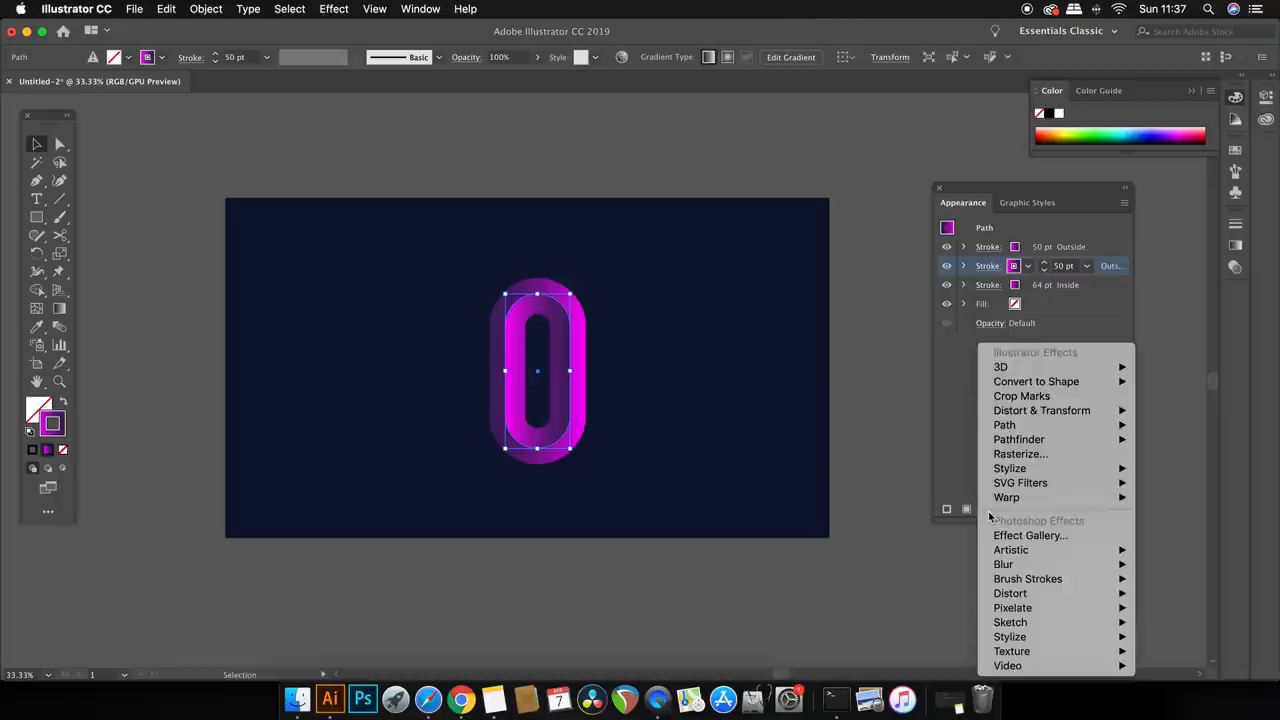
mouse_move(1004, 564)
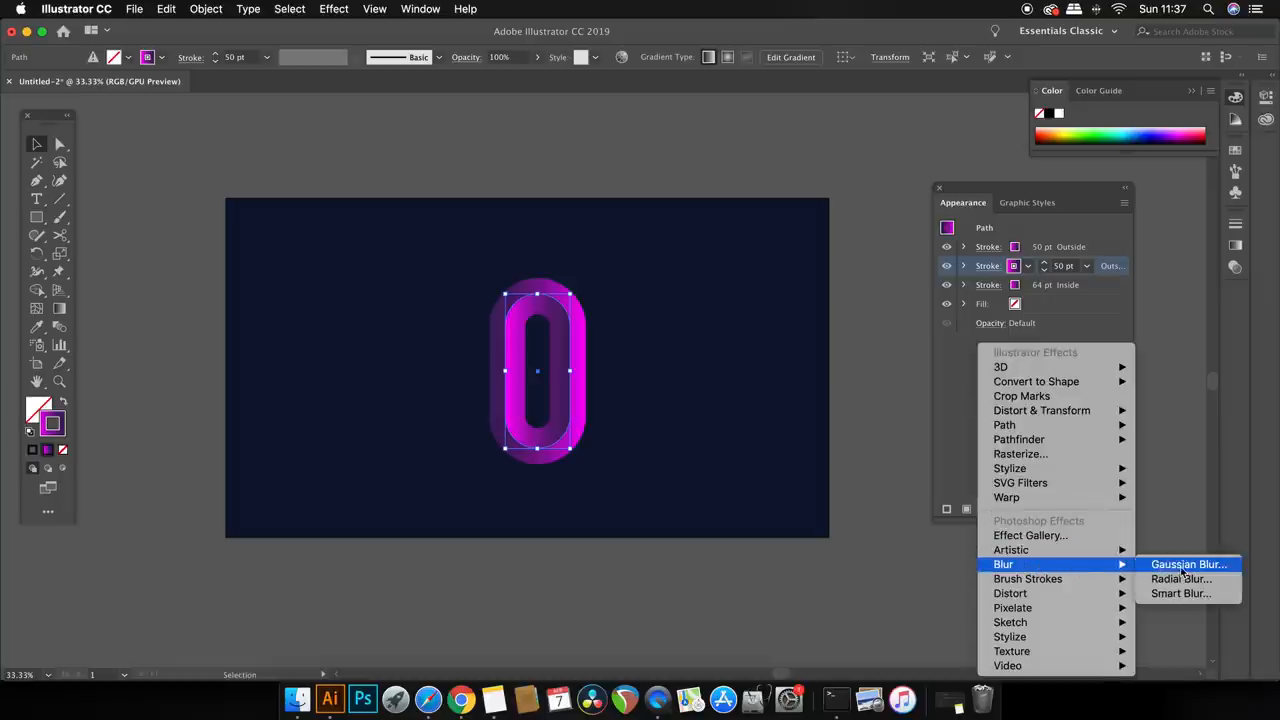
click(1176, 564)
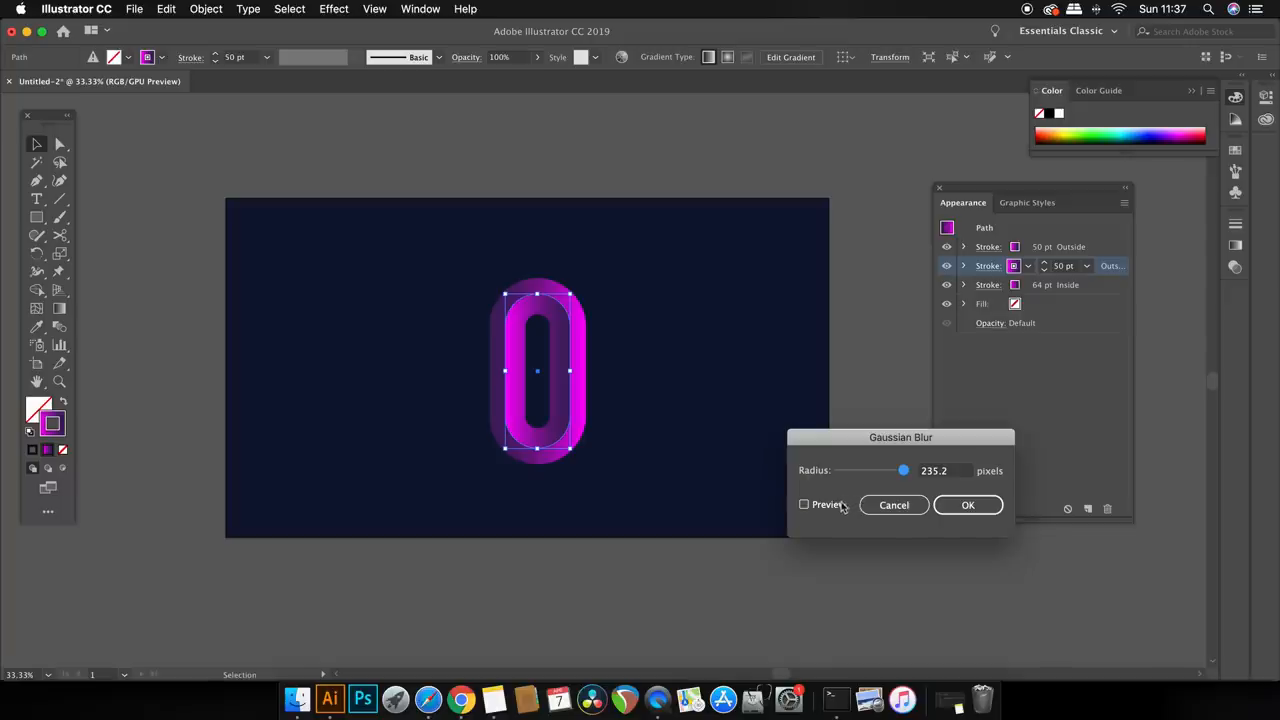
drag(904, 470, 900, 470)
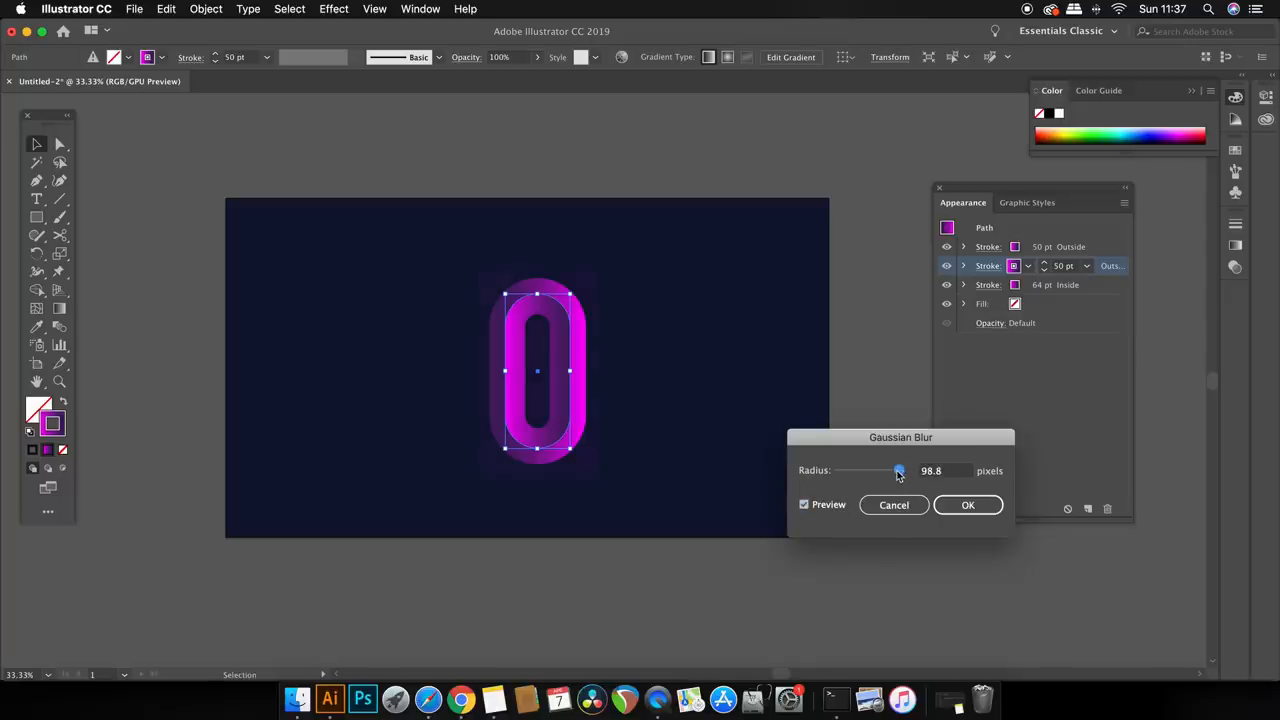
drag(898, 472, 882, 472)
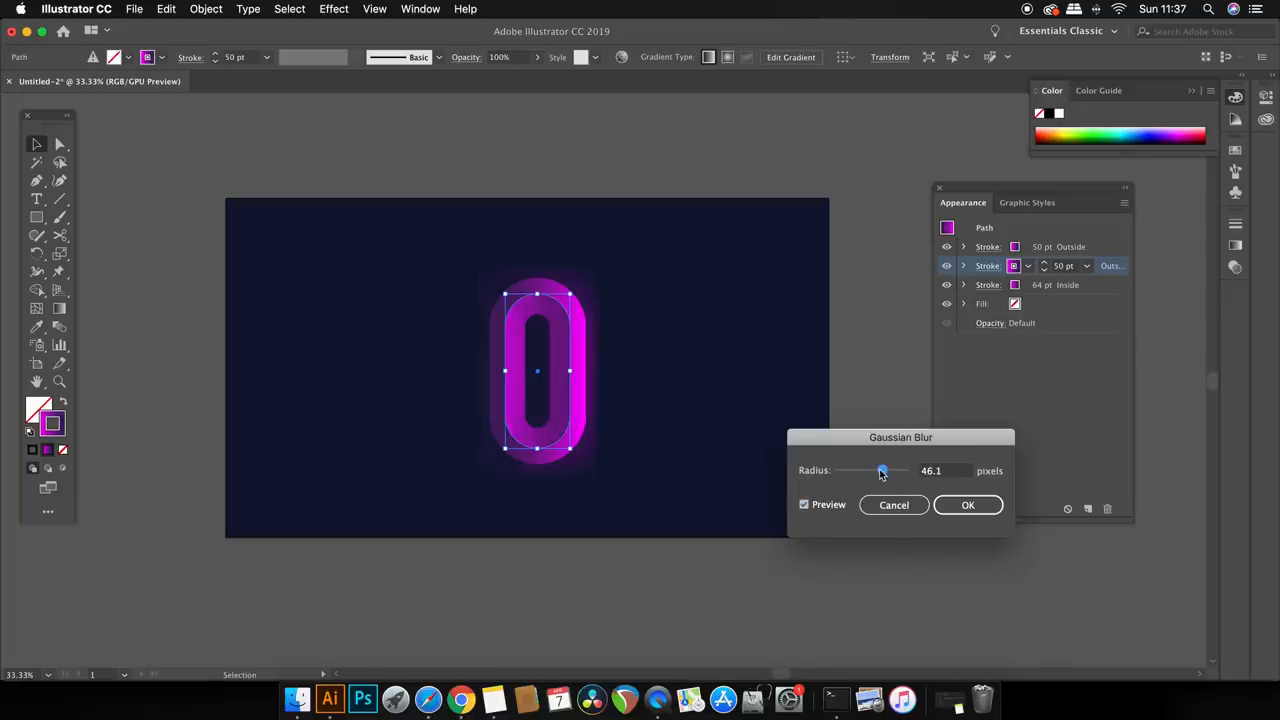
drag(880, 472, 886, 472)
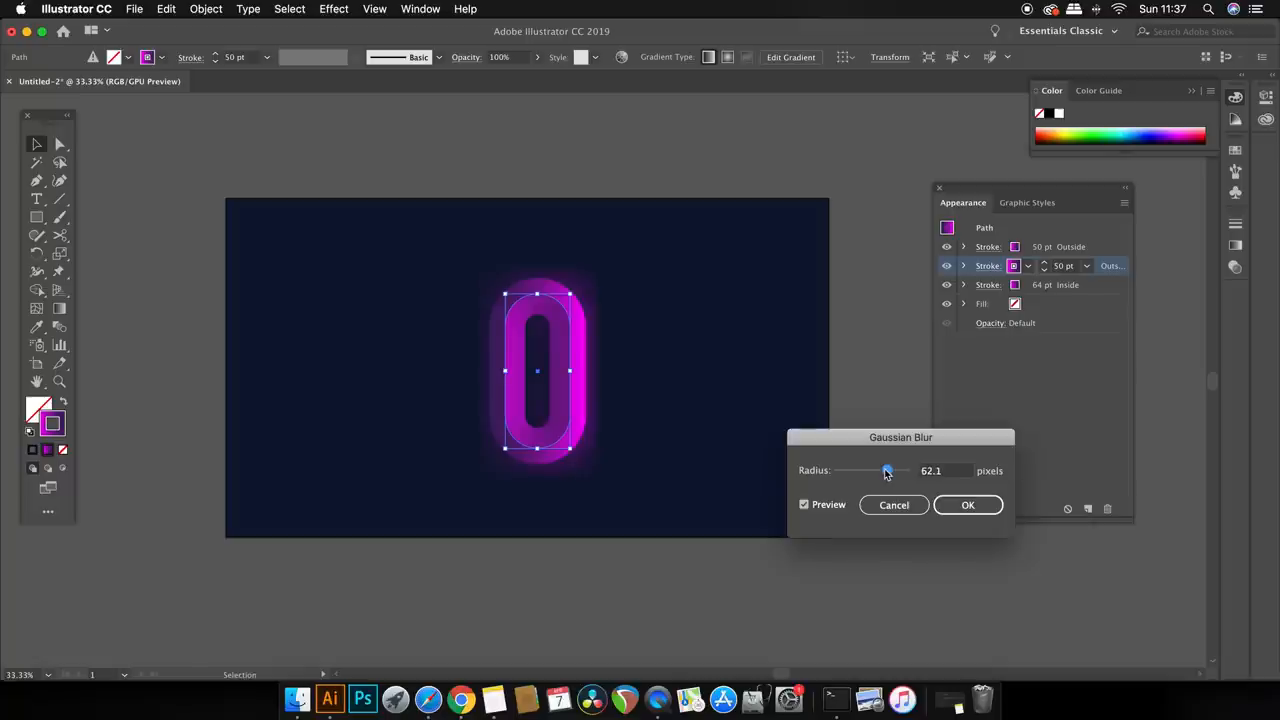
click(968, 504)
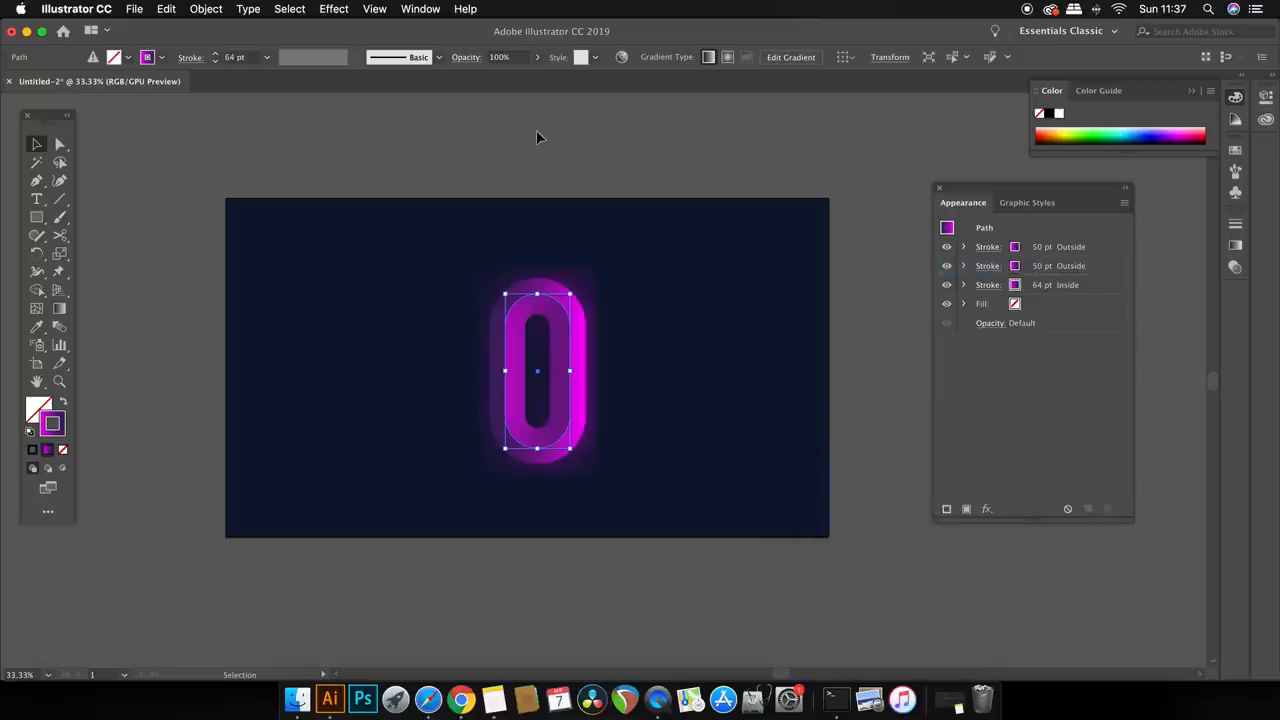
Step: Edit the Add Around Object padding in Document Raster Effects Settings and confirm
click(316, 8)
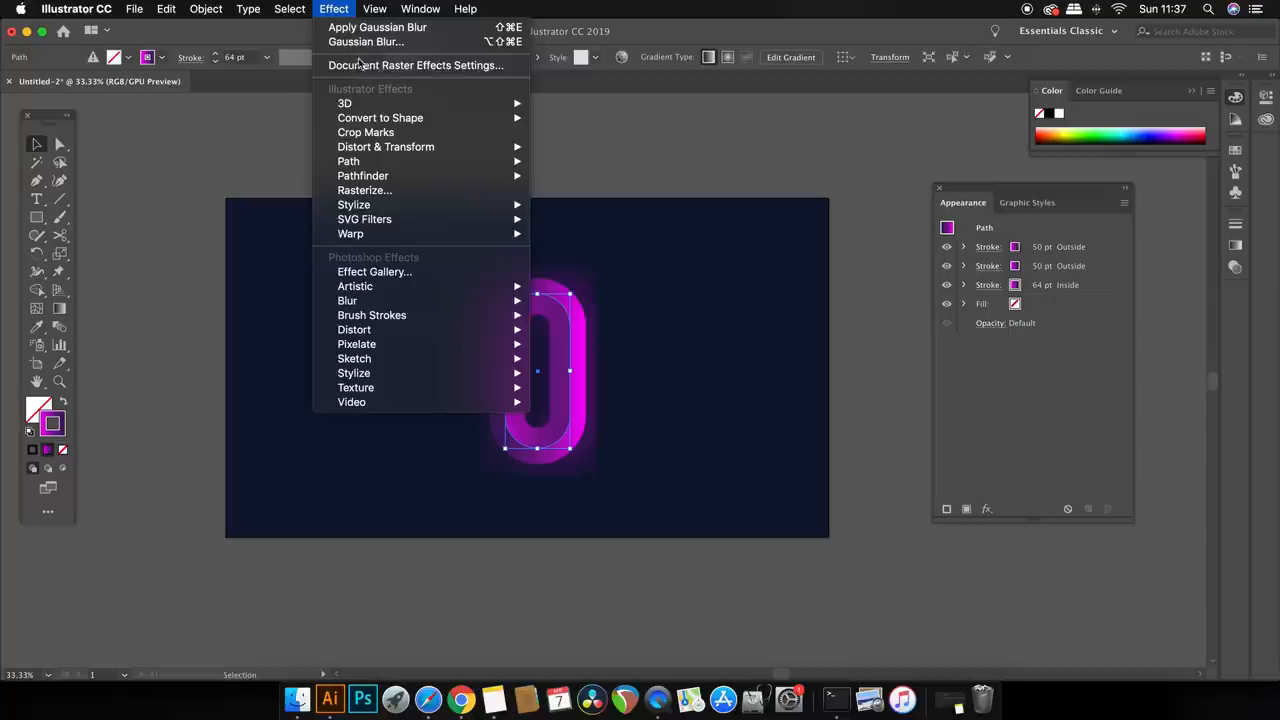
click(440, 64)
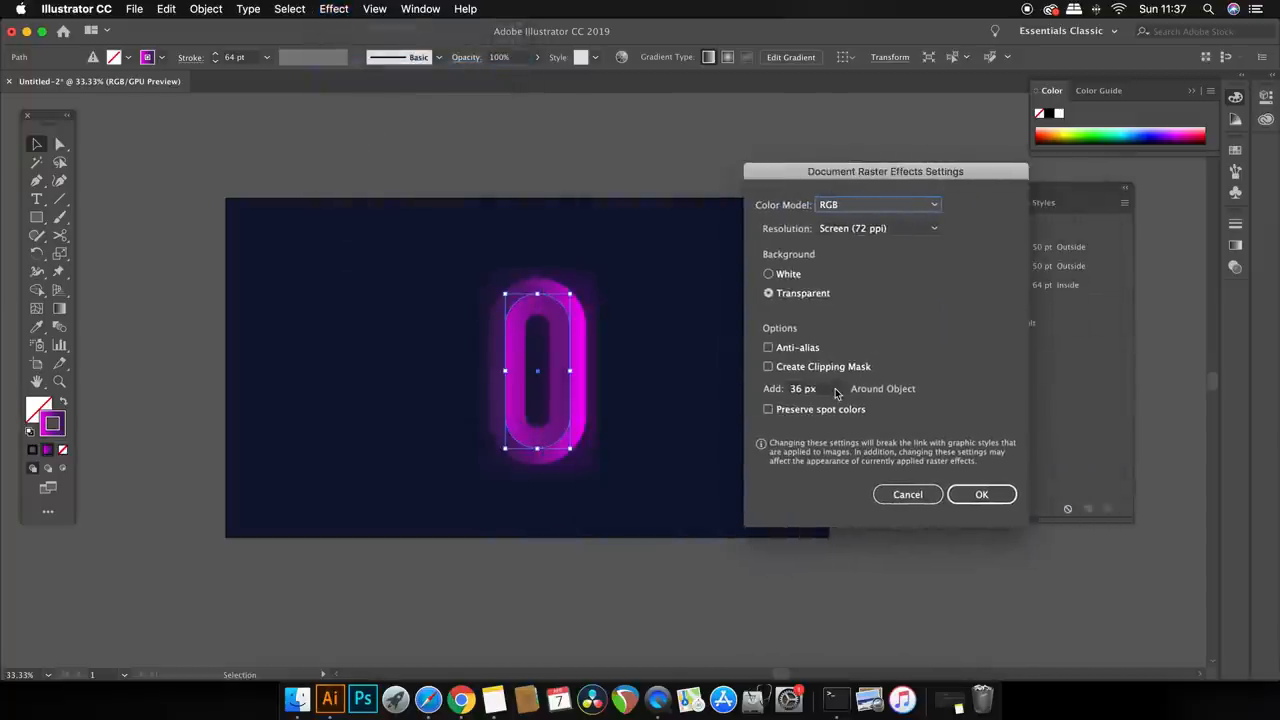
click(816, 388)
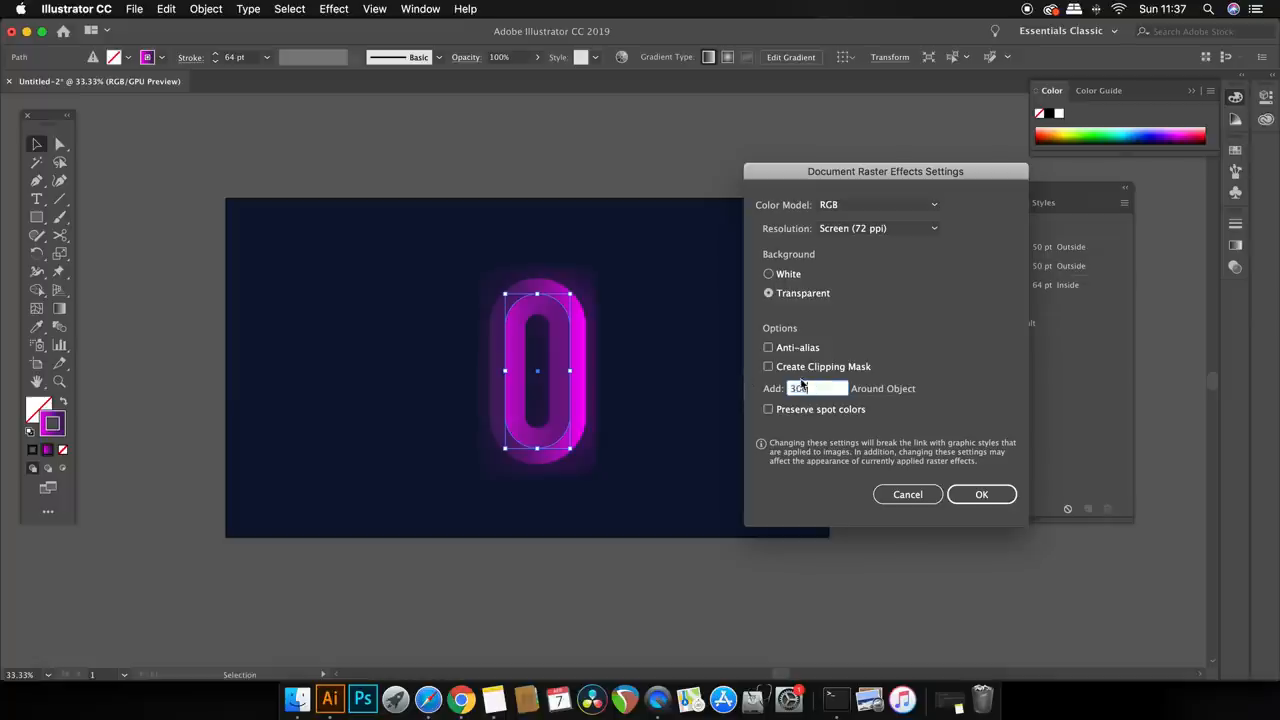
click(980, 494)
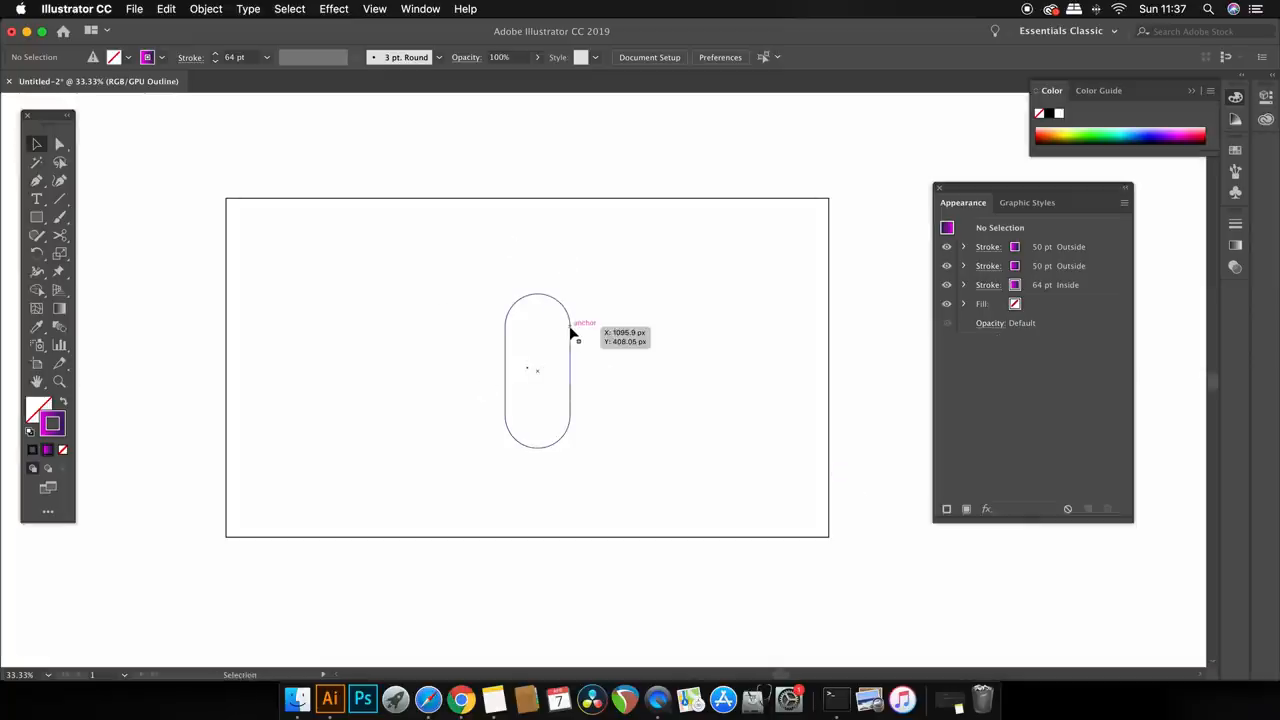
Step: Leave the Illustrator artwork for Chrome showing the Satori Graphics featured videos
drag(578, 330, 530, 320)
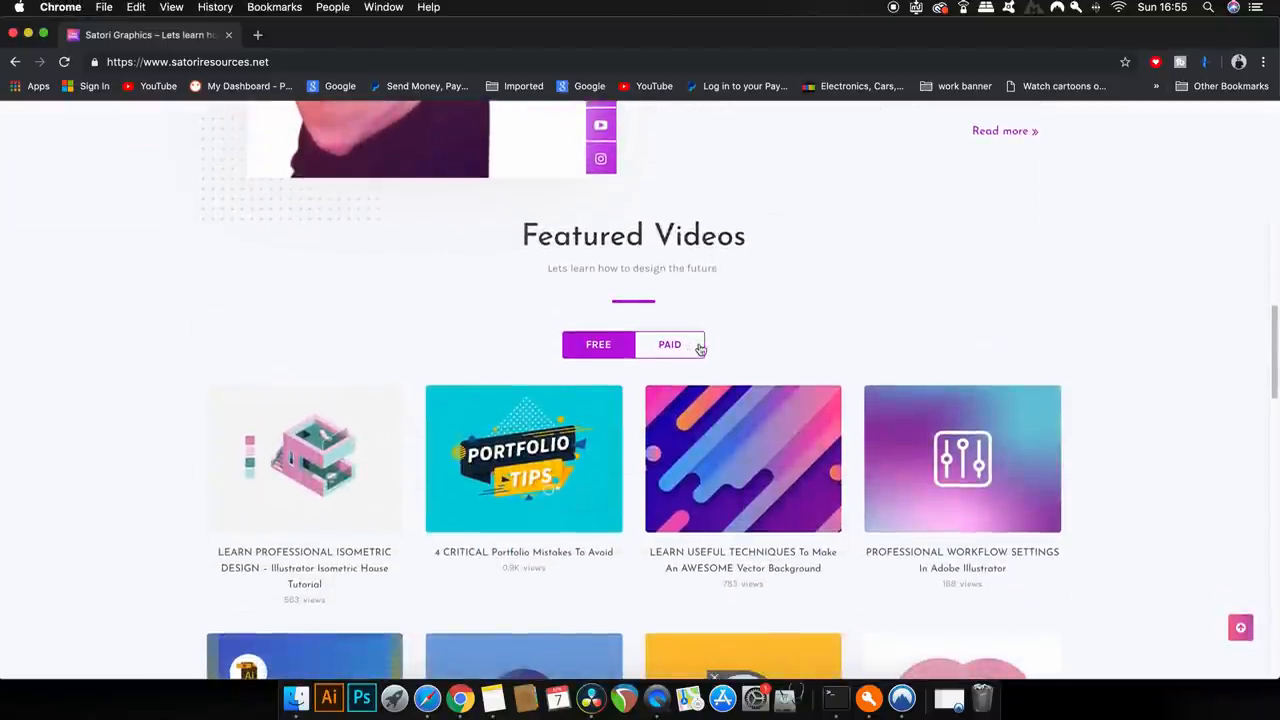
Step: Show the PAID featured videos and follow the Grab Your Downloads link
click(668, 344)
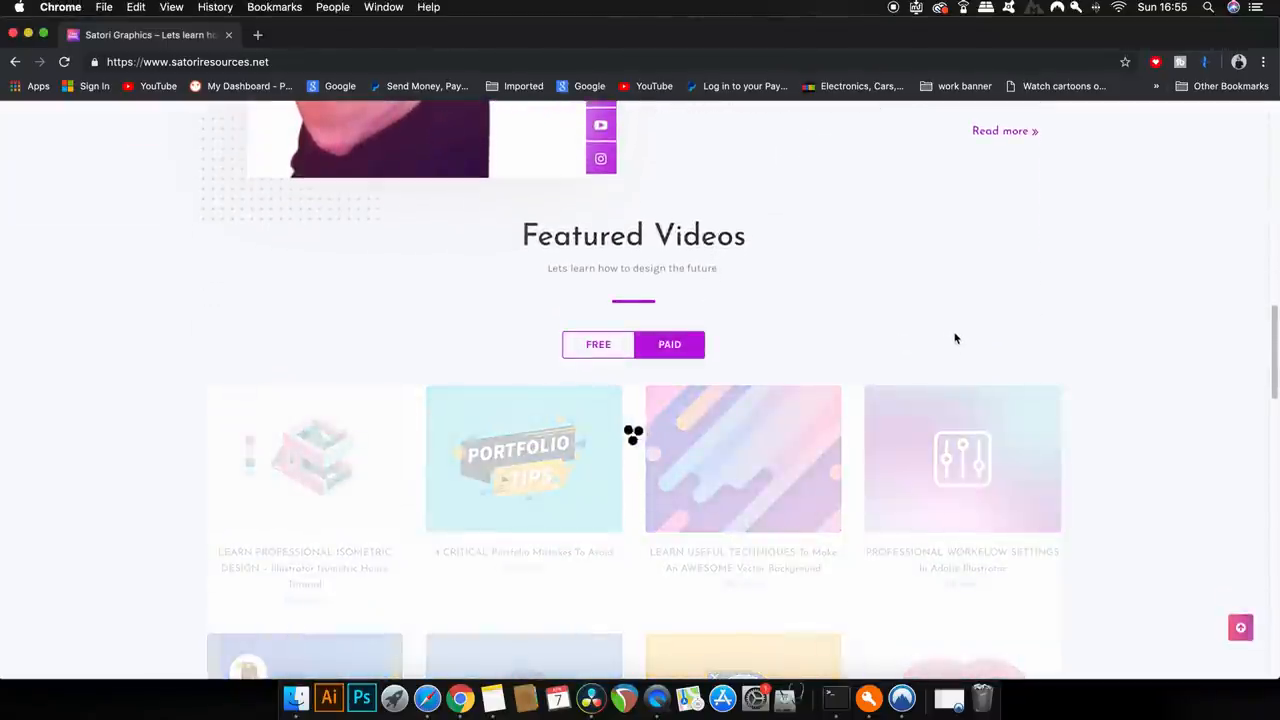
scroll(down, 3)
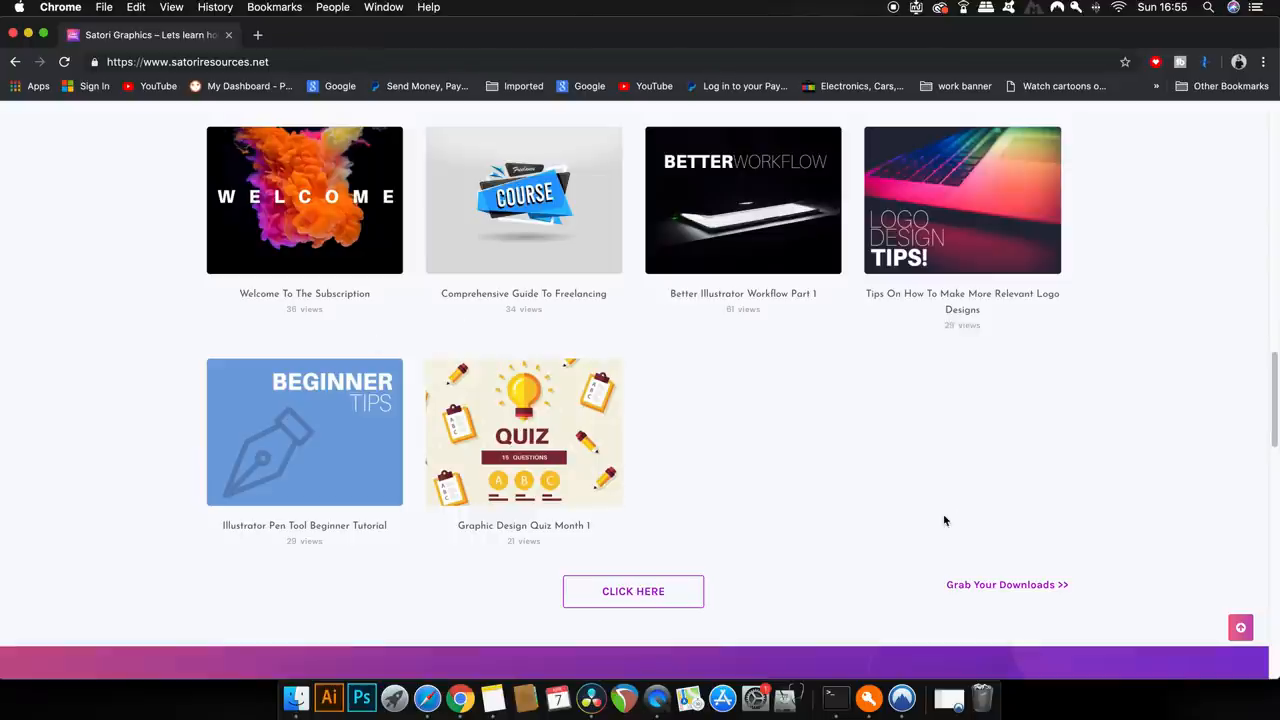
click(1004, 584)
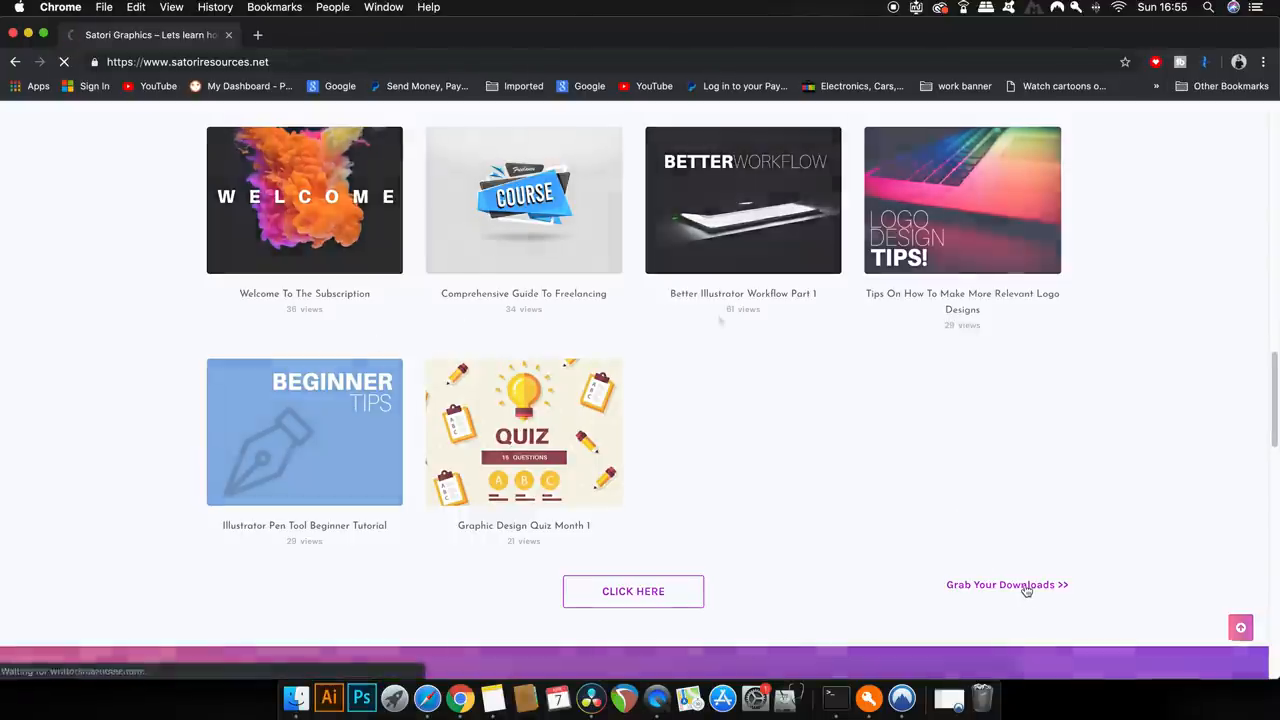